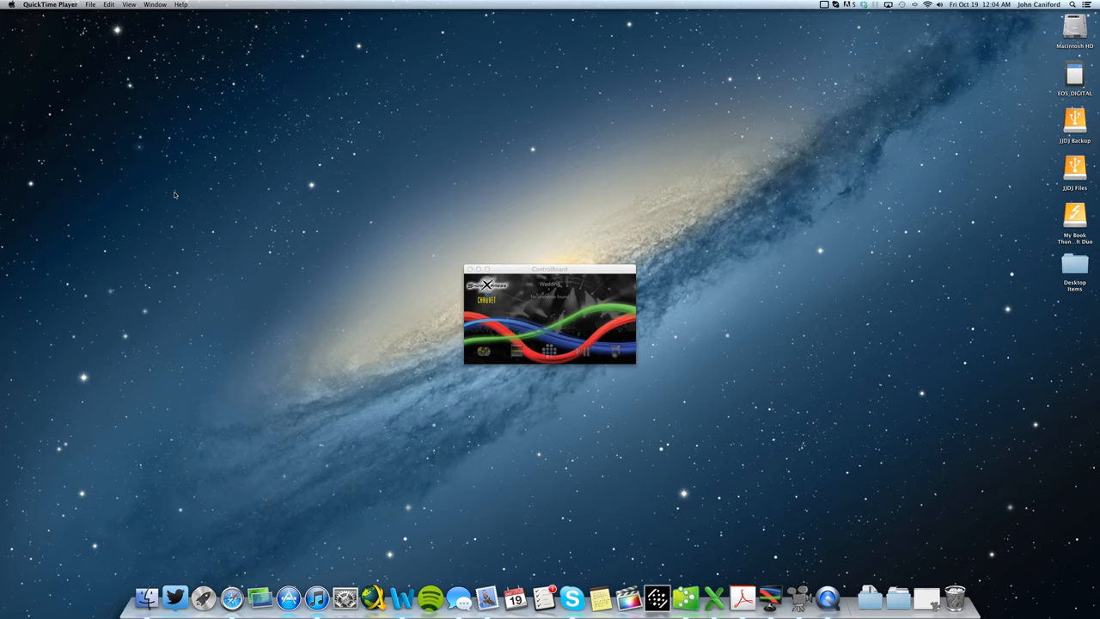
pyautogui.moveTo(151, 171)
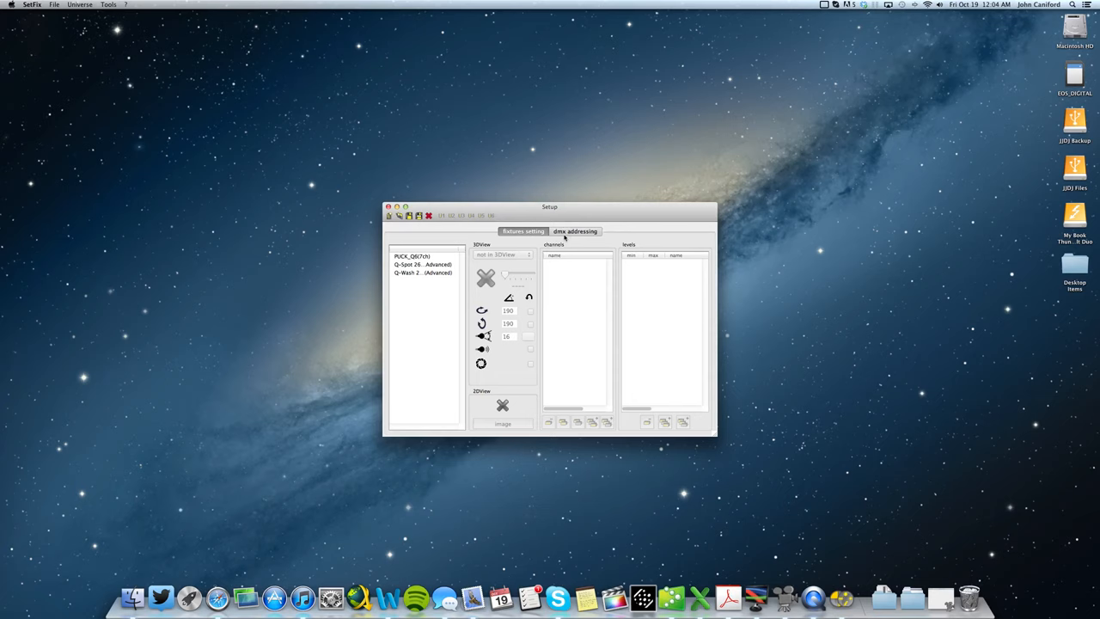
# In DMX addressing, add Q-Spot 260-LED fixtures named Qspot1 onward, saving each address
pyautogui.click(575, 231)
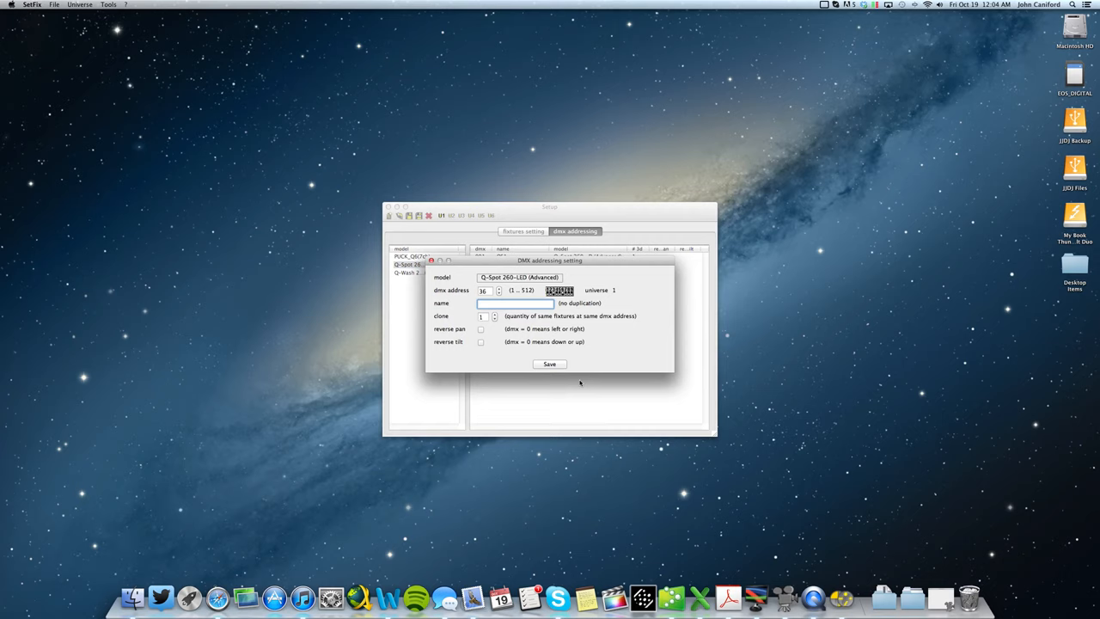
pyautogui.write('Qspot1')
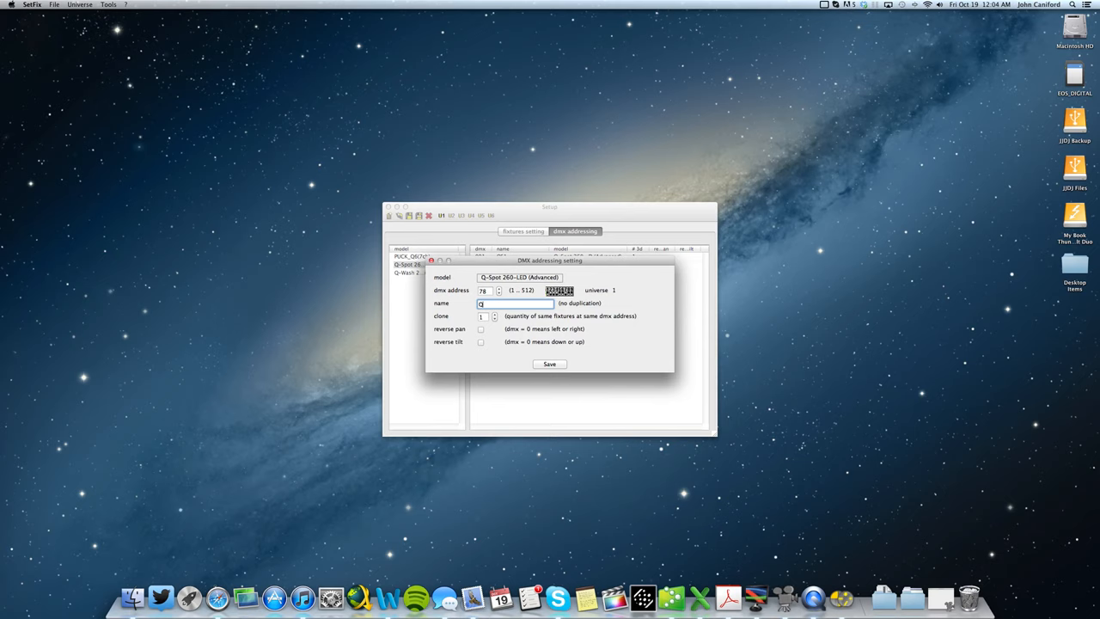
pyautogui.click(550, 363)
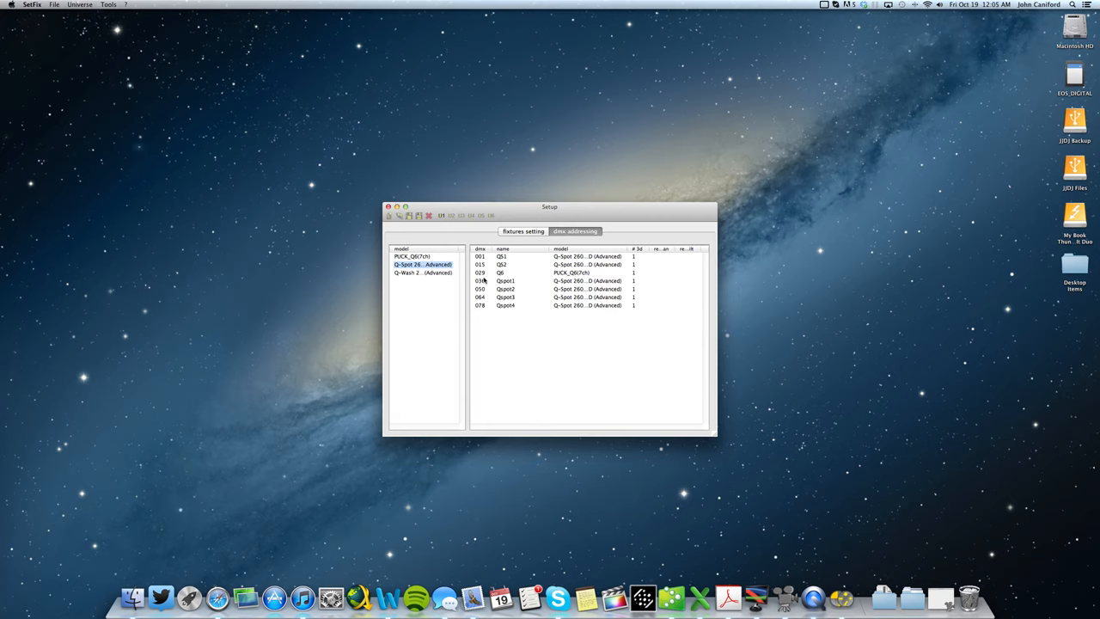
pyautogui.click(516, 305)
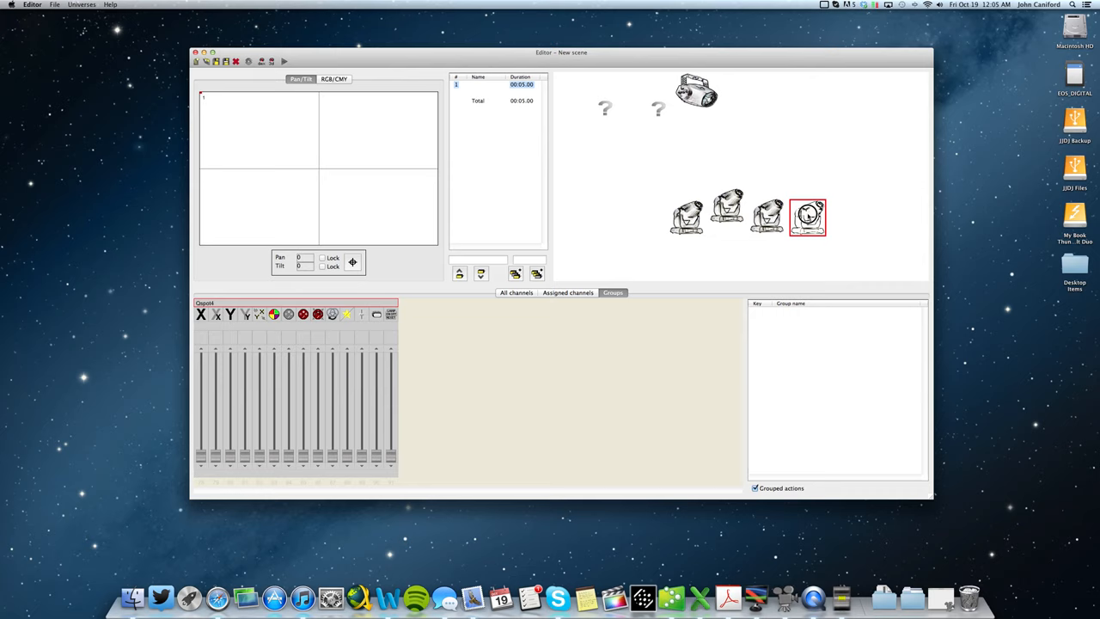
# Add a new group of the four selected Q-Spots from the groups list and apply it
pyautogui.rightClick(833, 386)
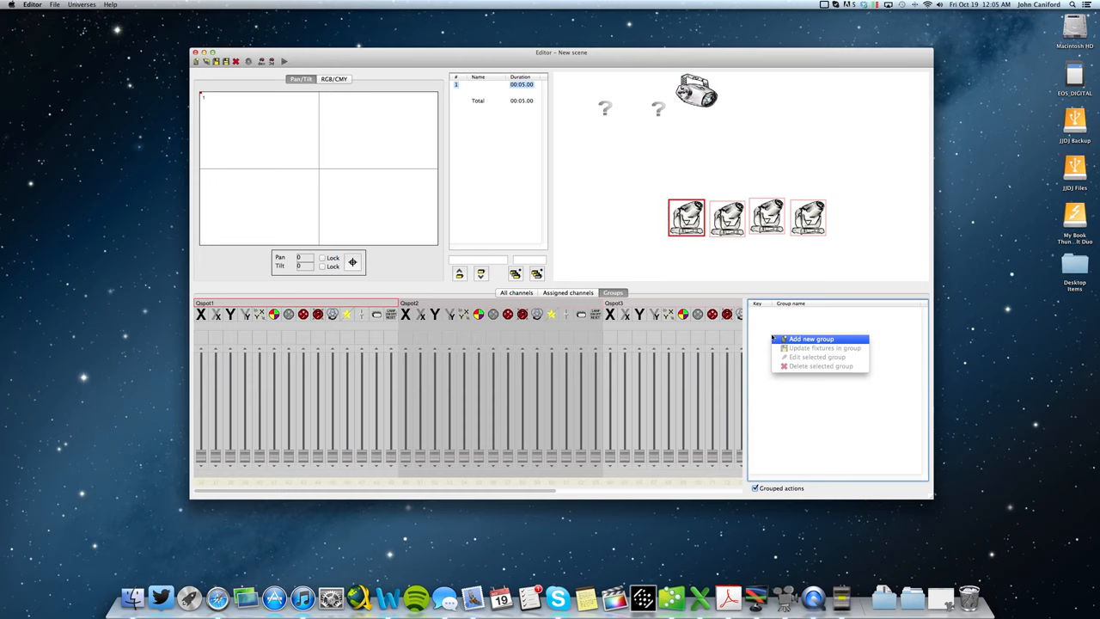
pyautogui.click(811, 338)
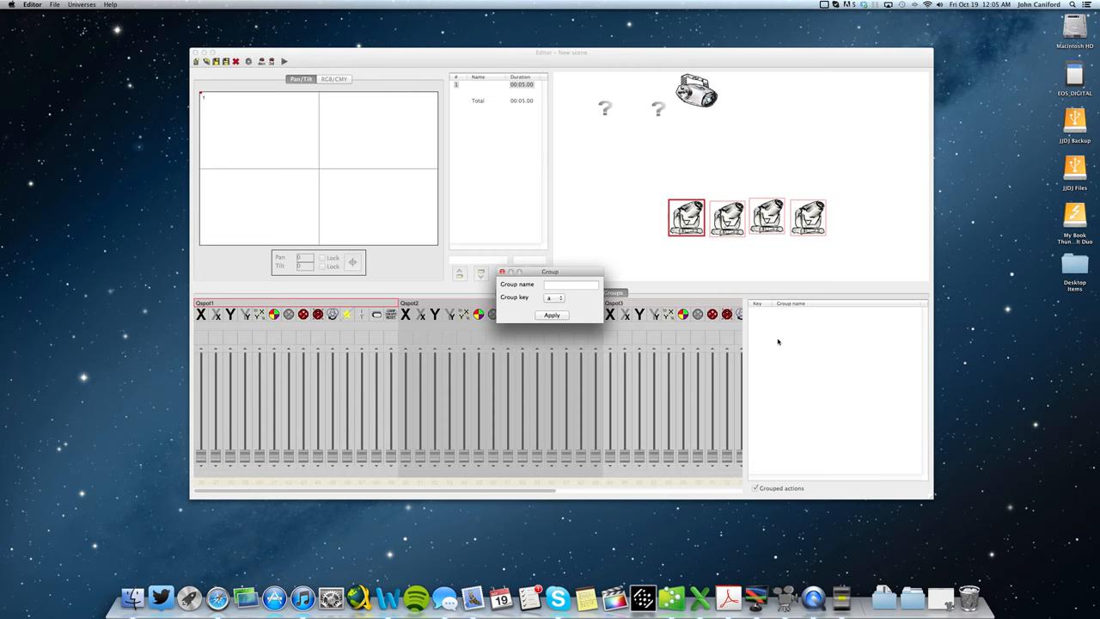
pyautogui.write('Qspot2')
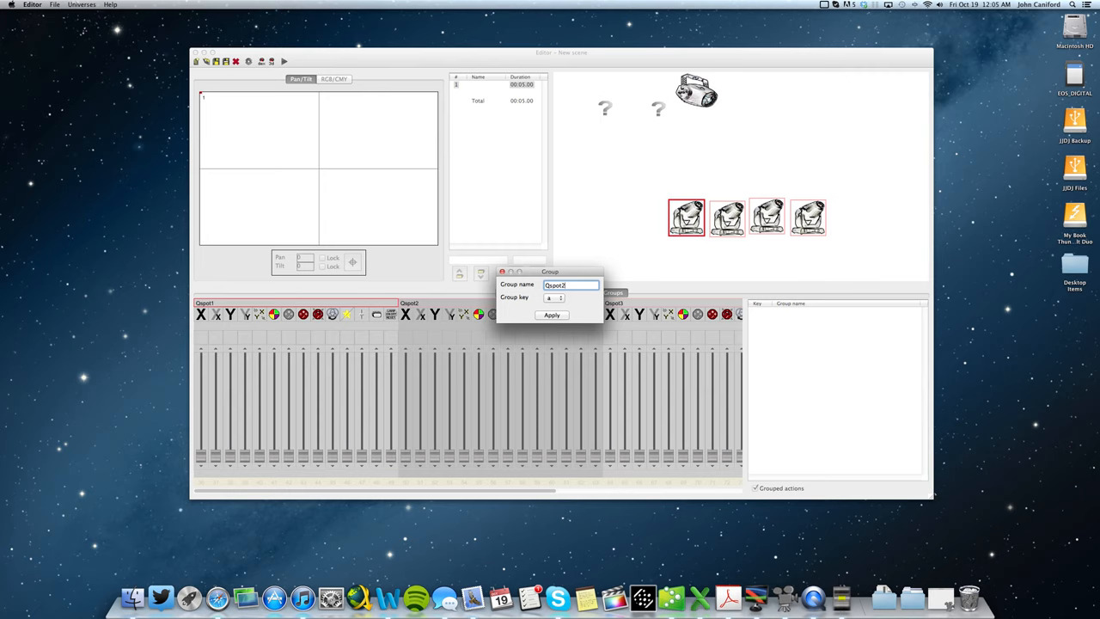
pyautogui.click(552, 315)
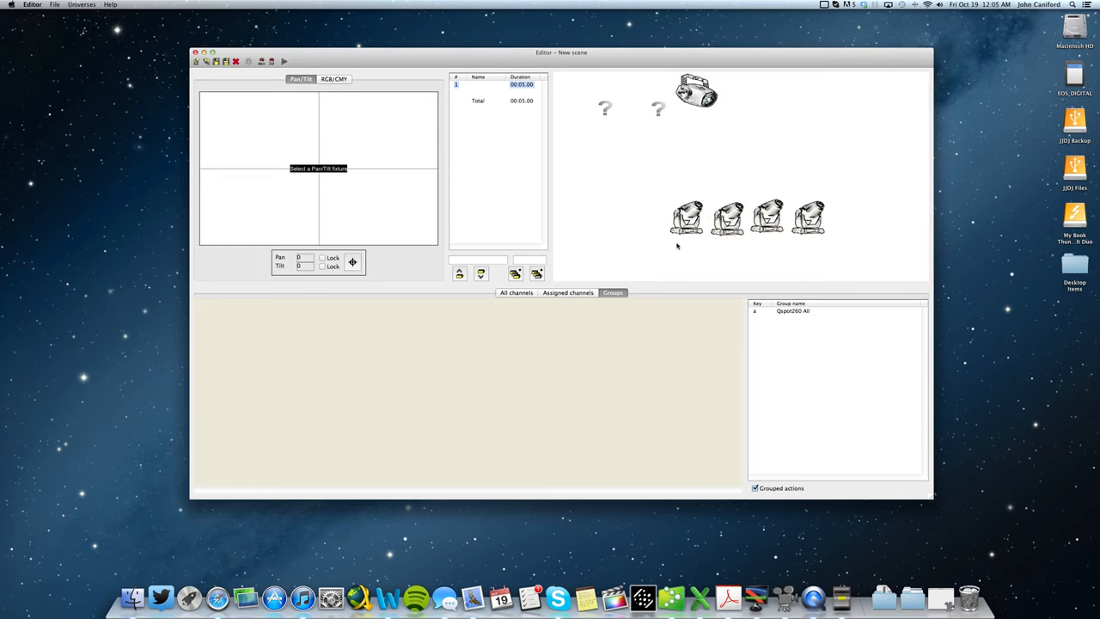
# Select the first two Q-Spots and save them as group Qspot260 - Left 2, key b
pyautogui.click(723, 215)
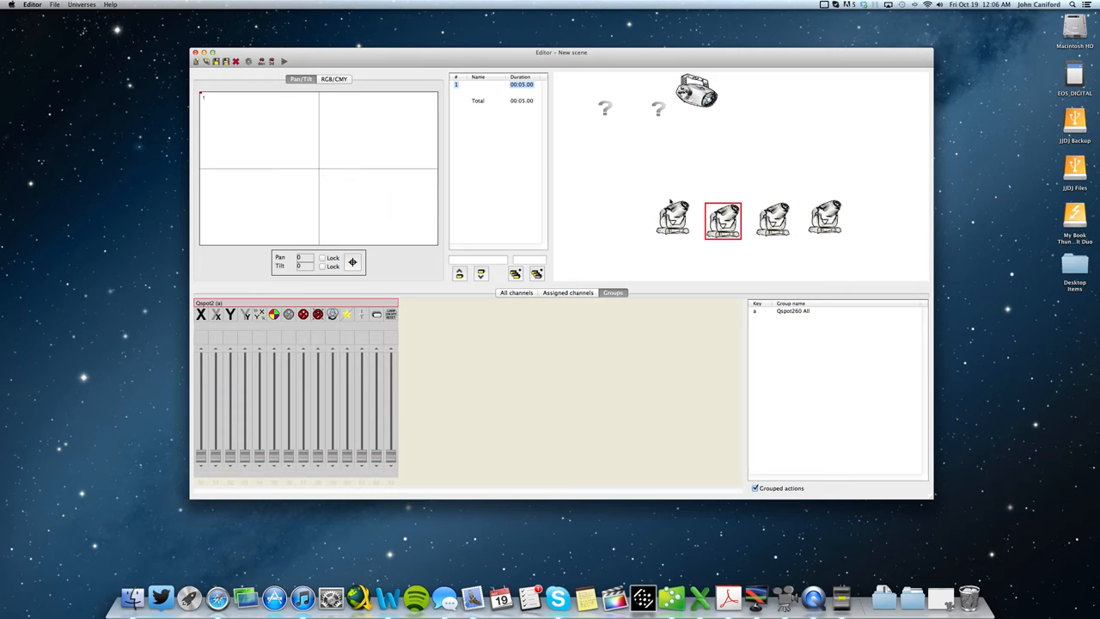
pyautogui.click(673, 218)
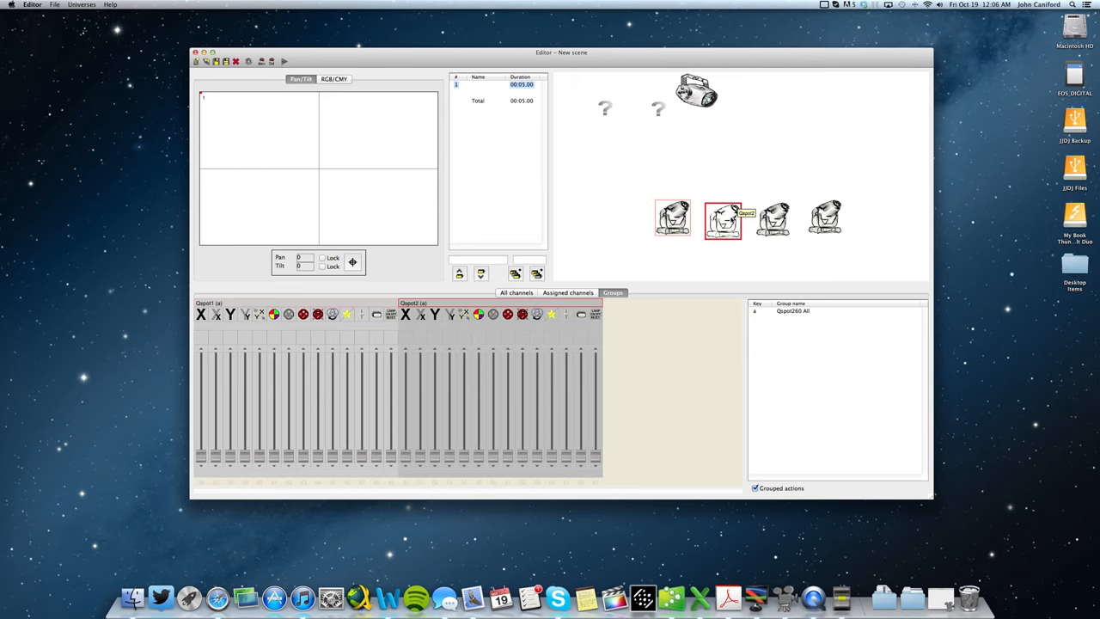
pyautogui.rightClick(834, 387)
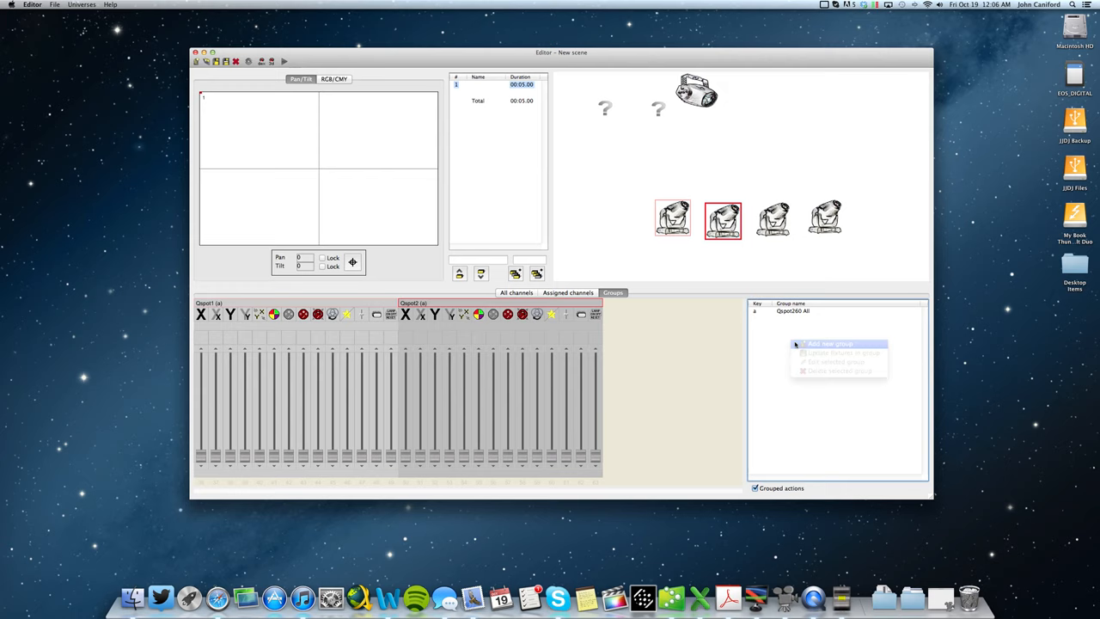
pyautogui.click(829, 343)
pyautogui.write('Qspot')
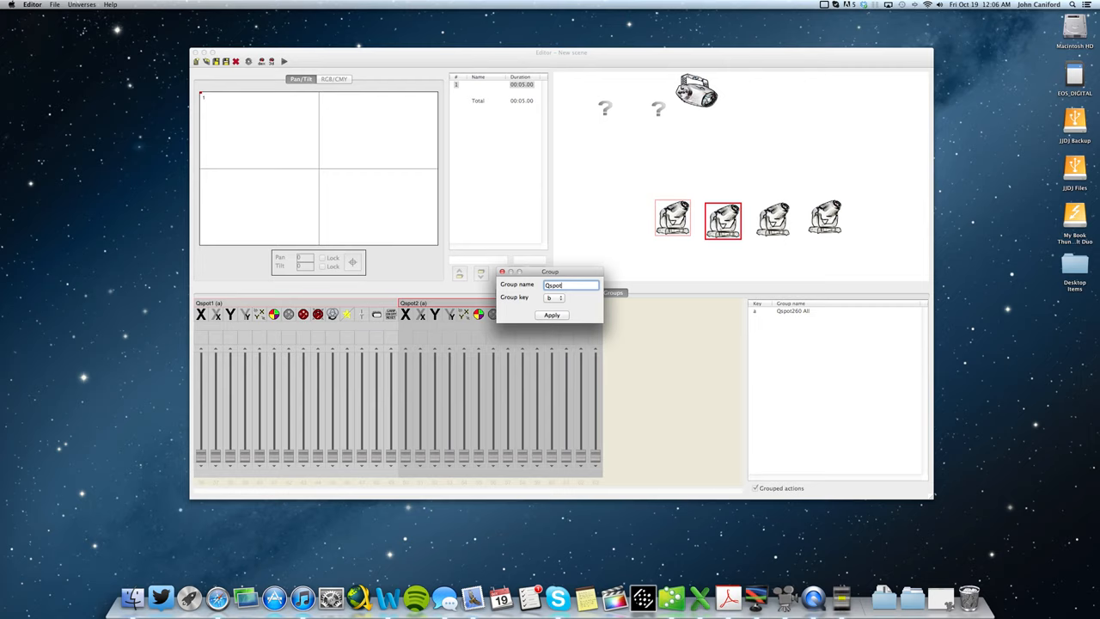
pyautogui.click(551, 315)
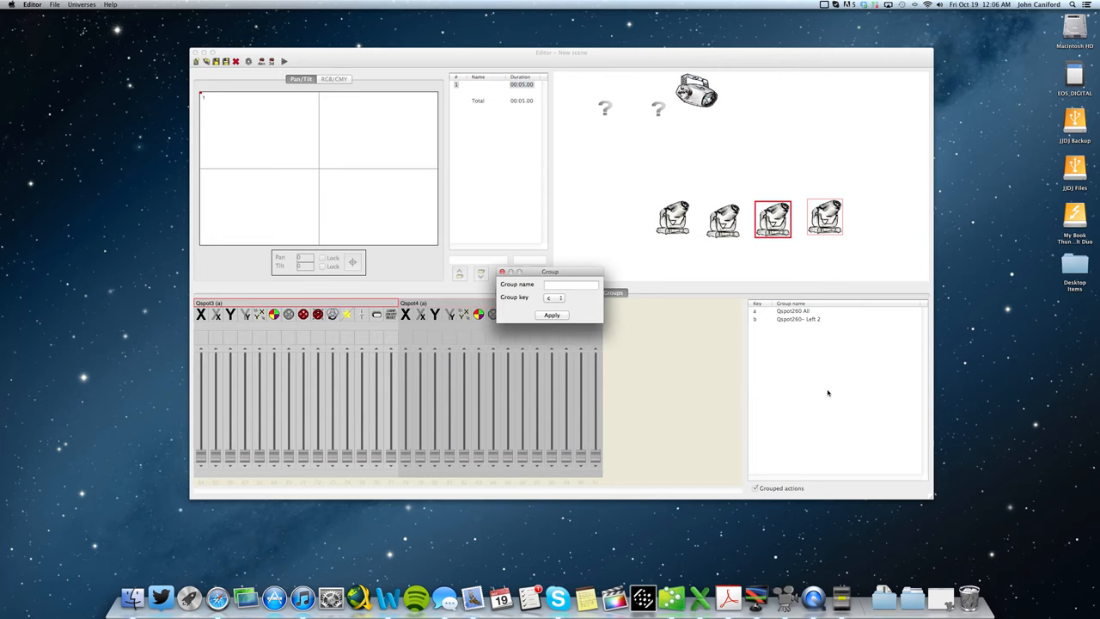
# Save group Qspot260 - Right 2 with key c and select the Qspot260 All group
pyautogui.write('Qspot260')
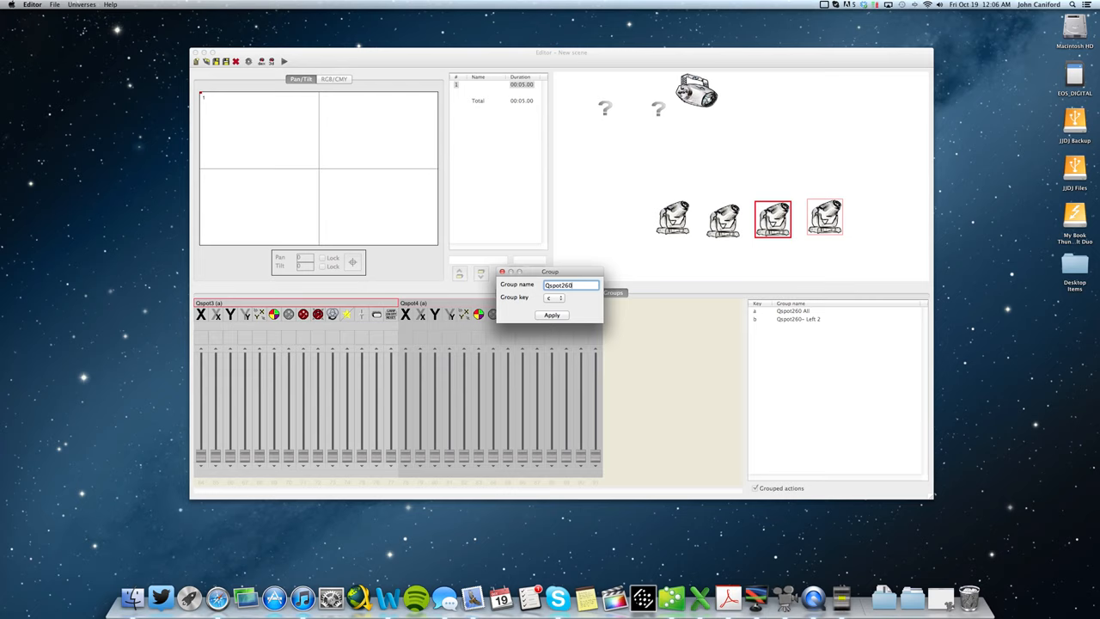
pyautogui.write('Qspot260 - Right 2')
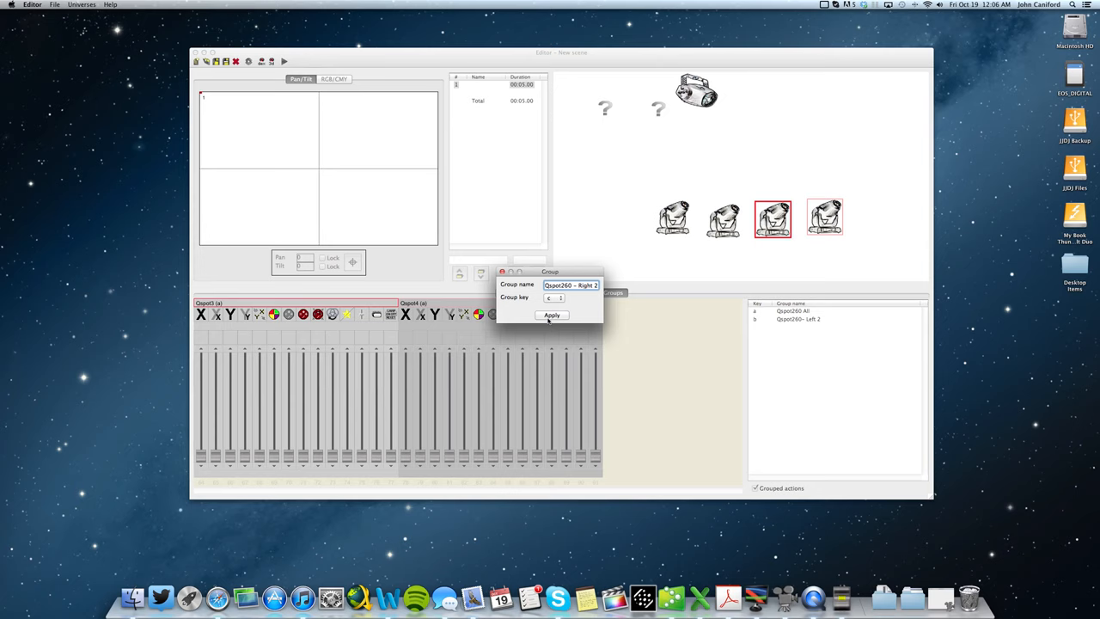
pyautogui.click(553, 315)
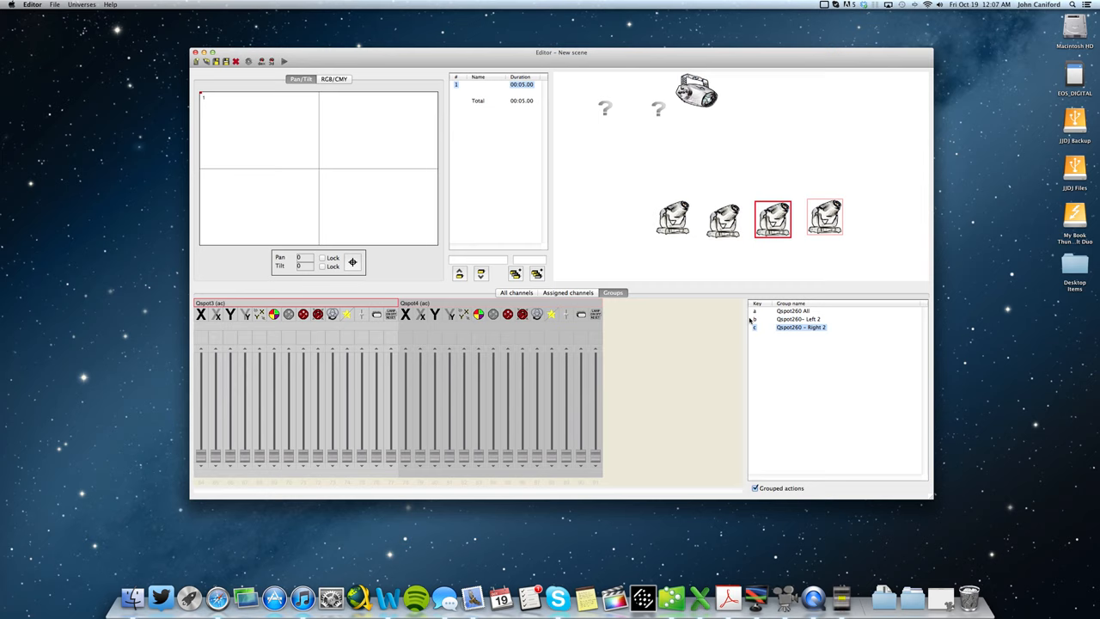
pyautogui.click(790, 310)
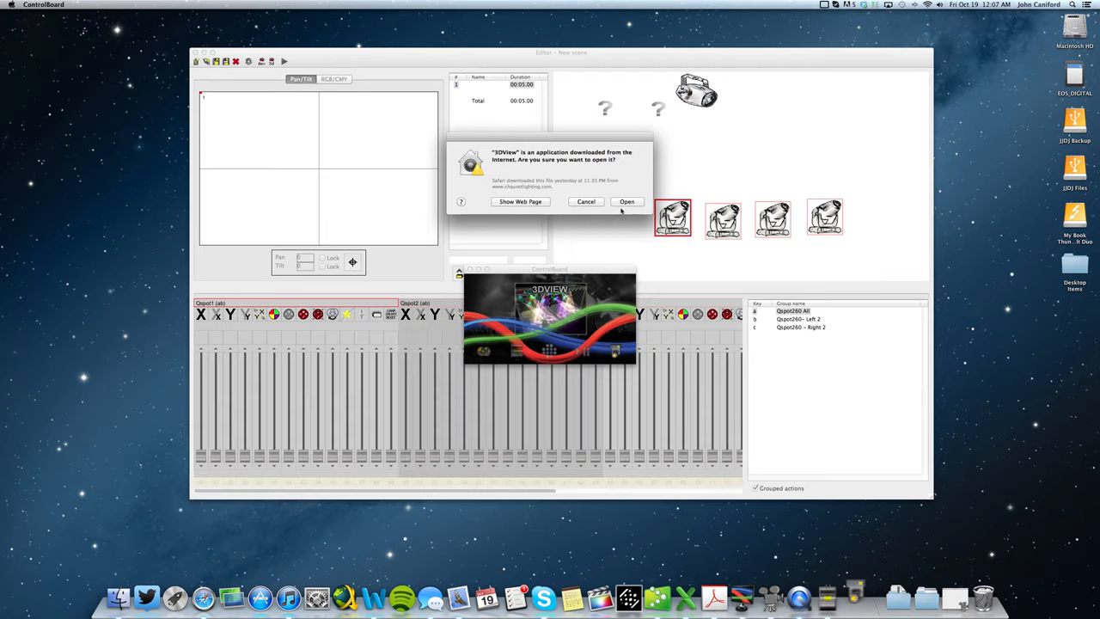
# Confirm opening 3DView and inspect the Q-Spot 260 fixture's channel settings
pyautogui.click(626, 201)
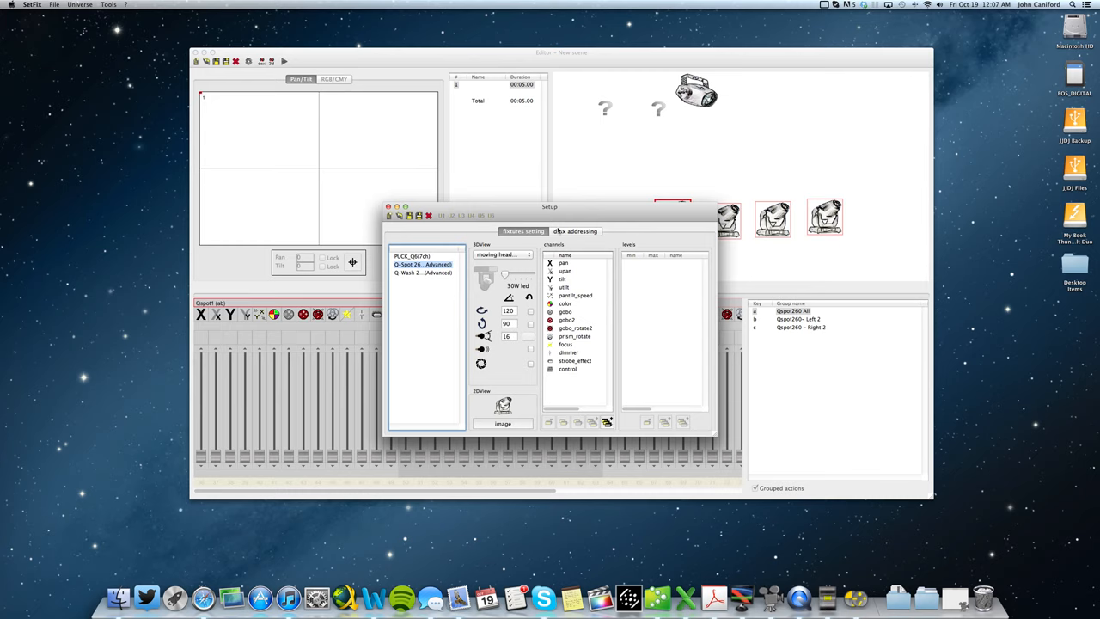
pyautogui.click(575, 231)
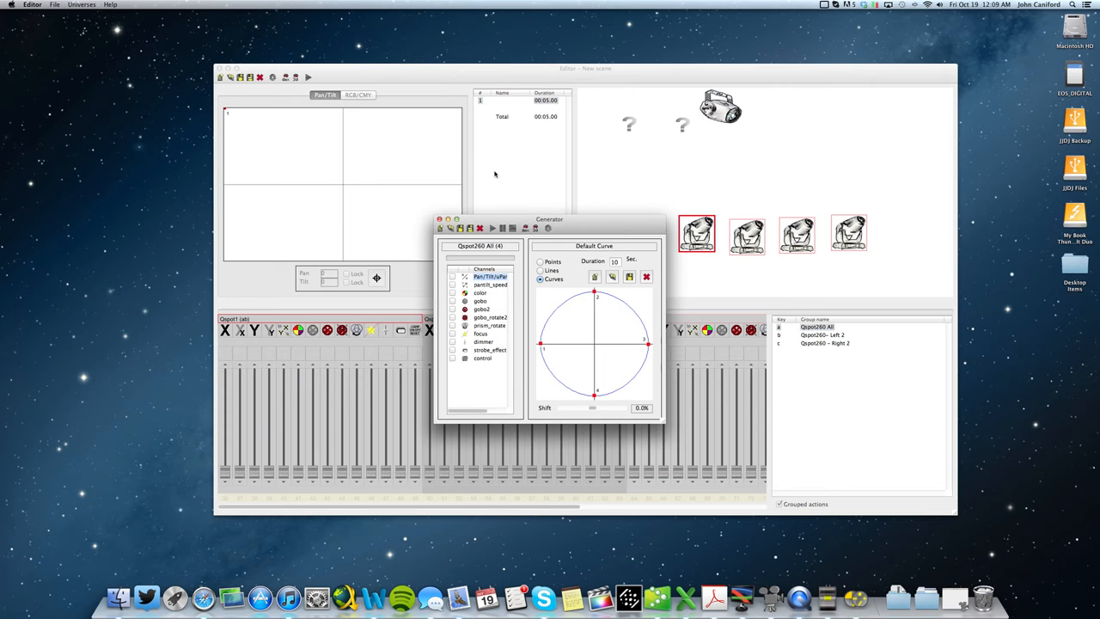
# Shape the circular pan/tilt effect, spreading the heads along the circle with a 23.9% shift
pyautogui.moveTo(549, 219); pyautogui.dragTo(544, 97)
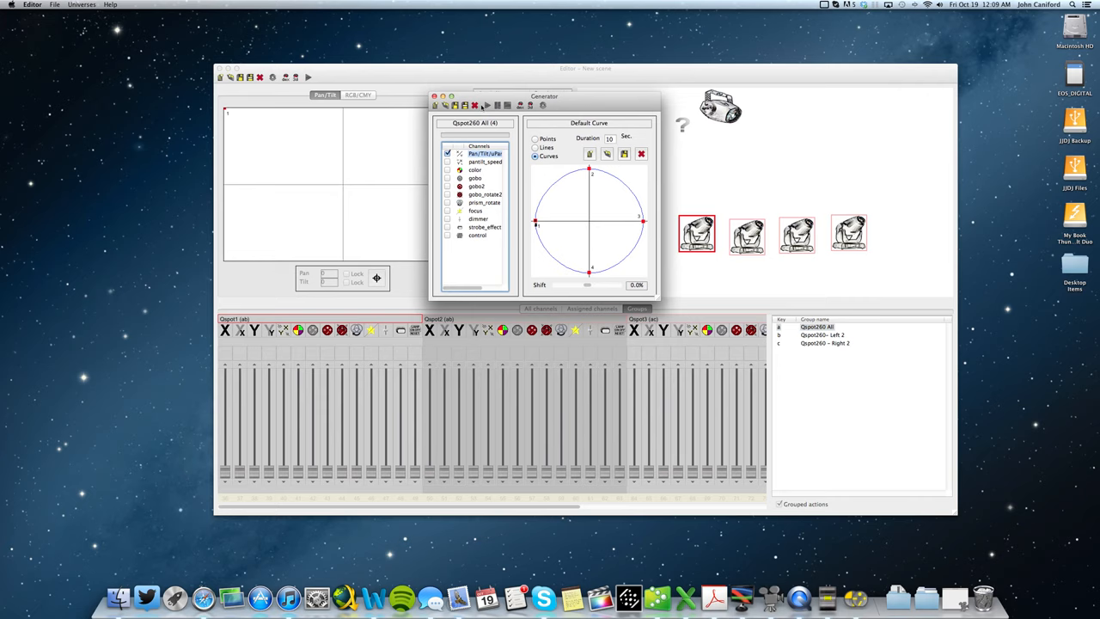
pyautogui.moveTo(587, 285); pyautogui.dragTo(608, 283)
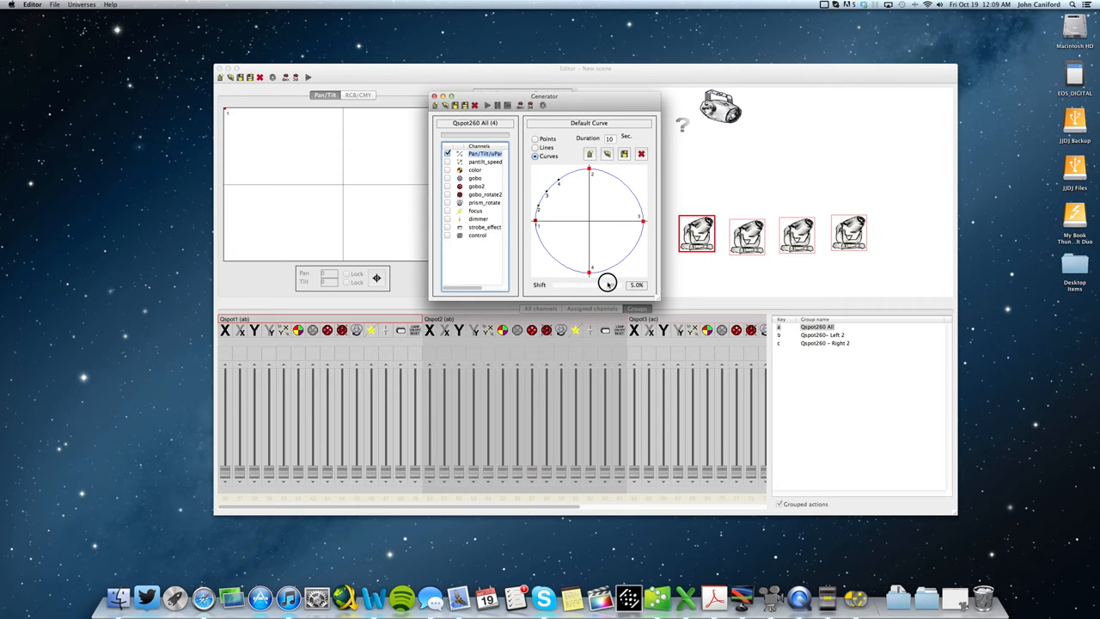
pyautogui.moveTo(544, 96); pyautogui.dragTo(760, 187)
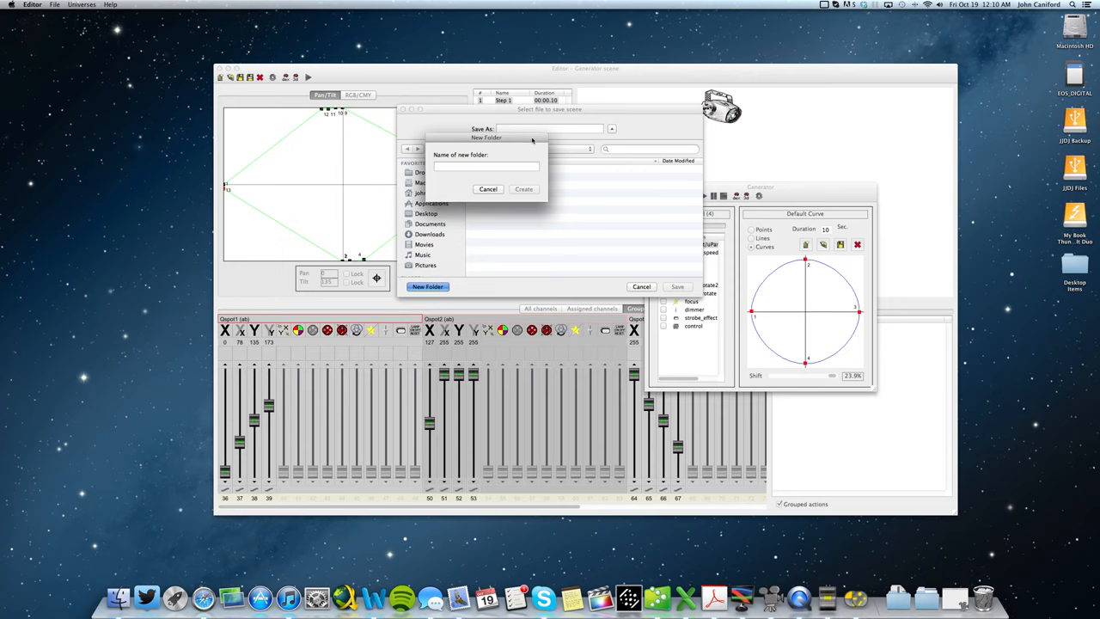
# Save the circle scene into new Qspot260 and Movement folders
pyautogui.write('Qspot260')
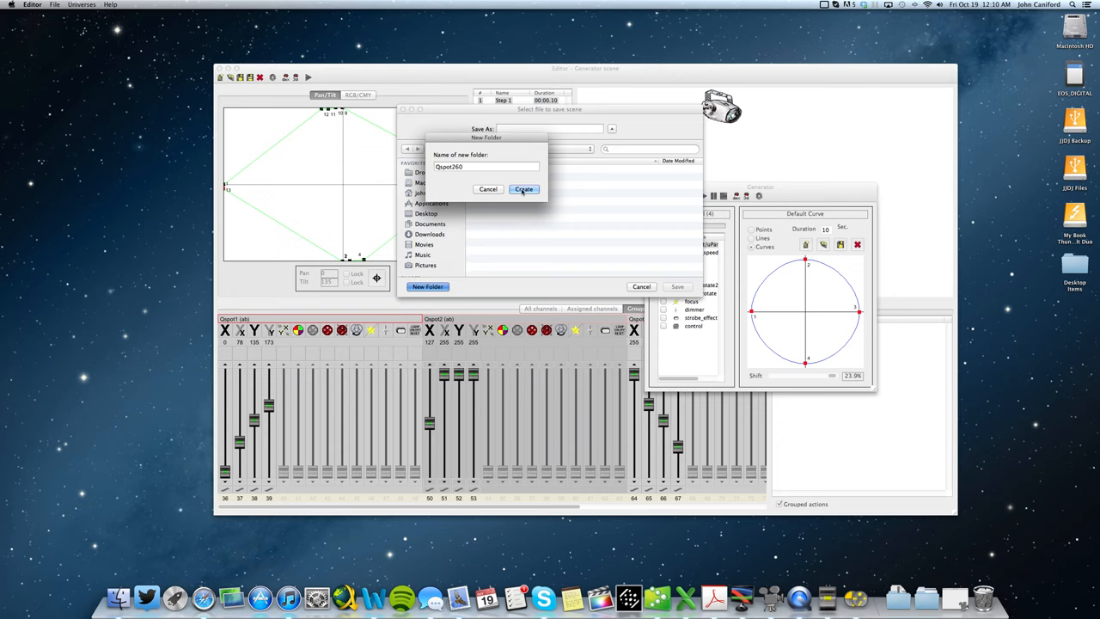
pyautogui.write('Movement')
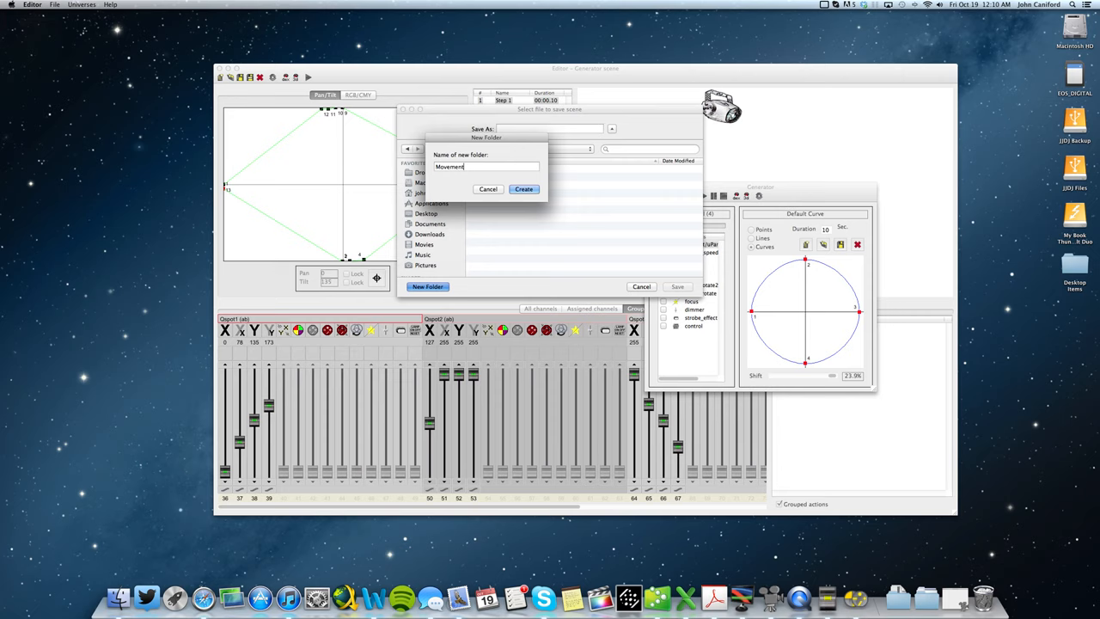
pyautogui.click(524, 189)
pyautogui.write('Cir')
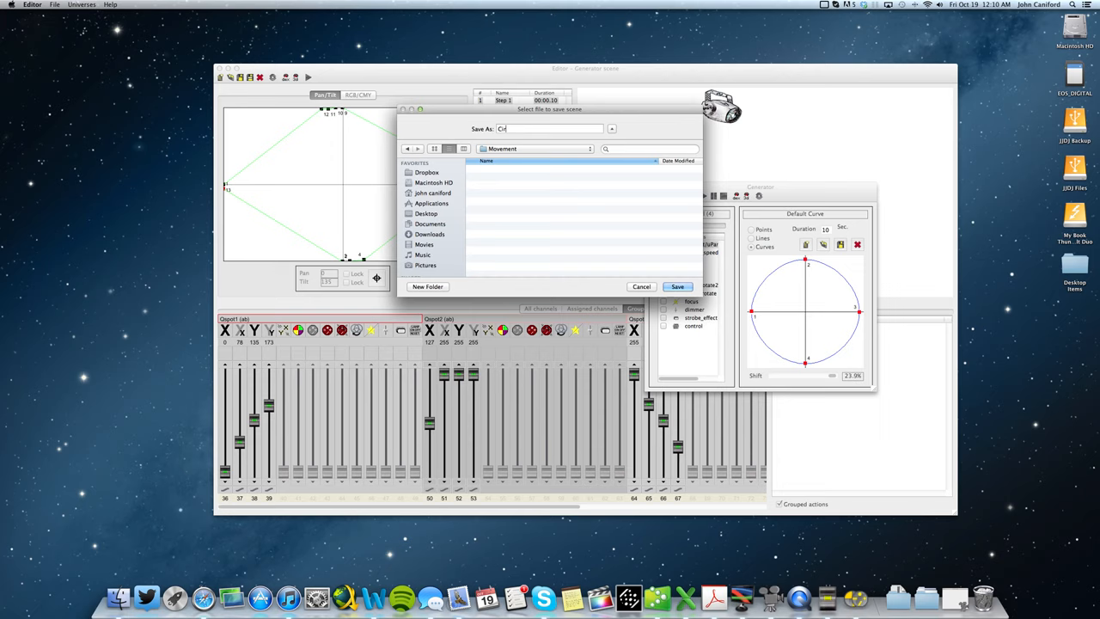
pyautogui.click(677, 286)
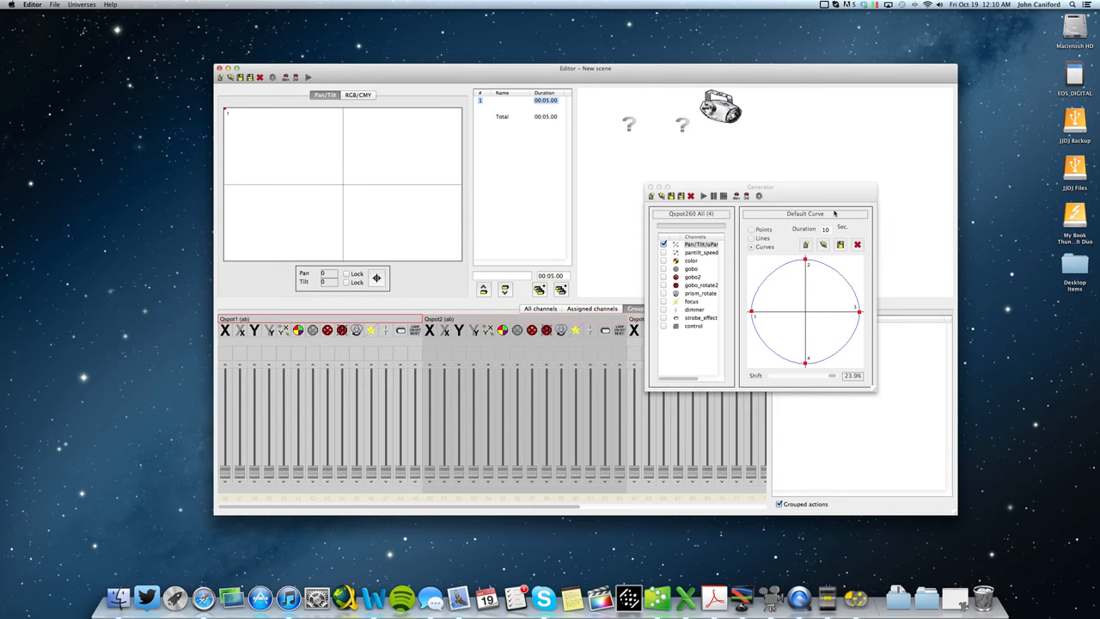
# Save the crown curve as Crown Movement and the eight curve as Fig 8 Movement
pyautogui.moveTo(760, 187); pyautogui.dragTo(691, 125)
pyautogui.write('Crown Movement')
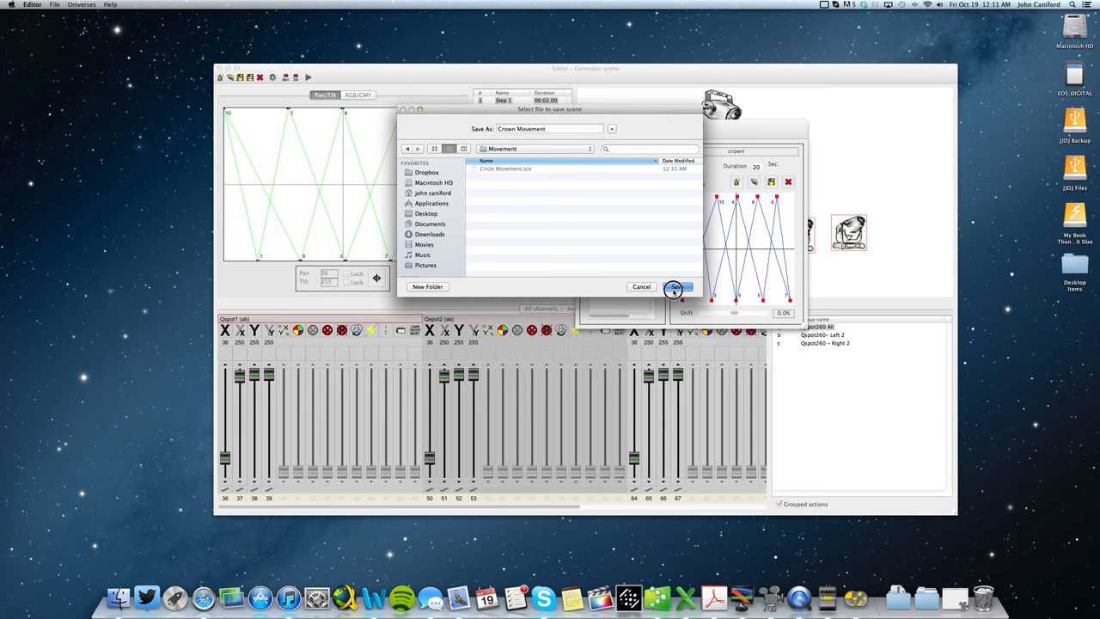
pyautogui.click(676, 287)
pyautogui.write('Fi')
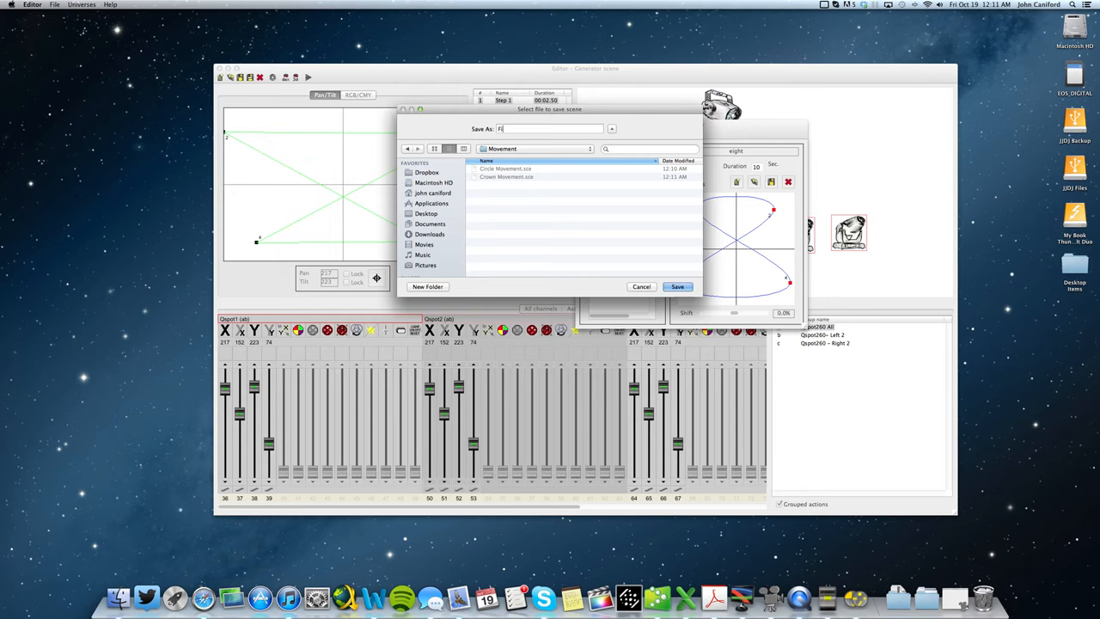
pyautogui.click(678, 286)
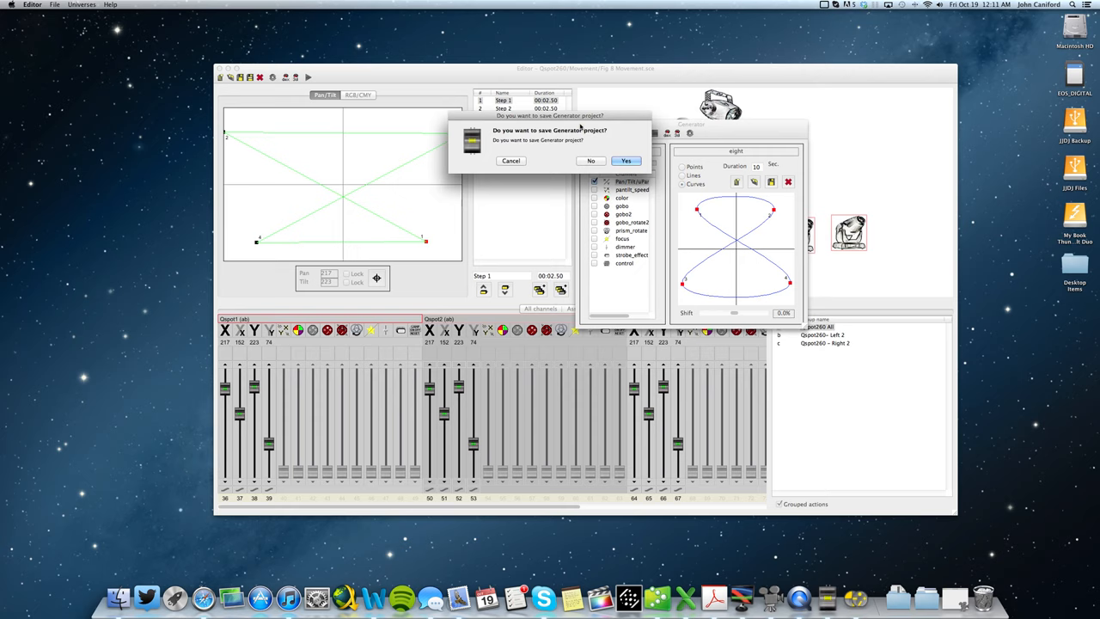
# Set each group colour and save Red, Blue, Green and White.sce in a new Colors folder
pyautogui.click(590, 161)
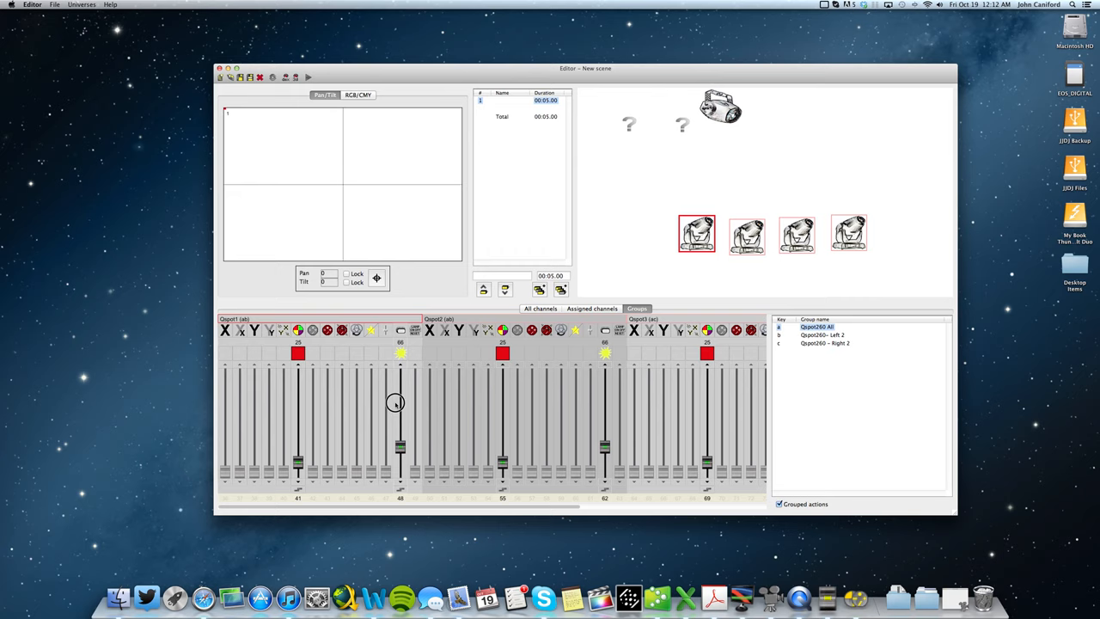
pyautogui.moveTo(399, 404); pyautogui.dragTo(400, 352)
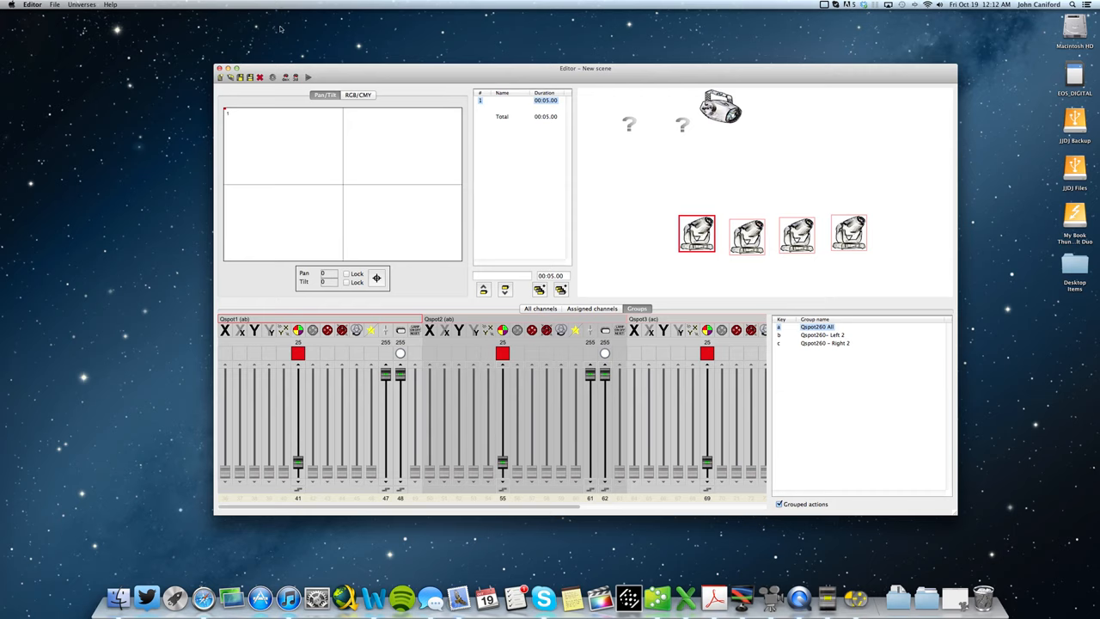
pyautogui.click(427, 286)
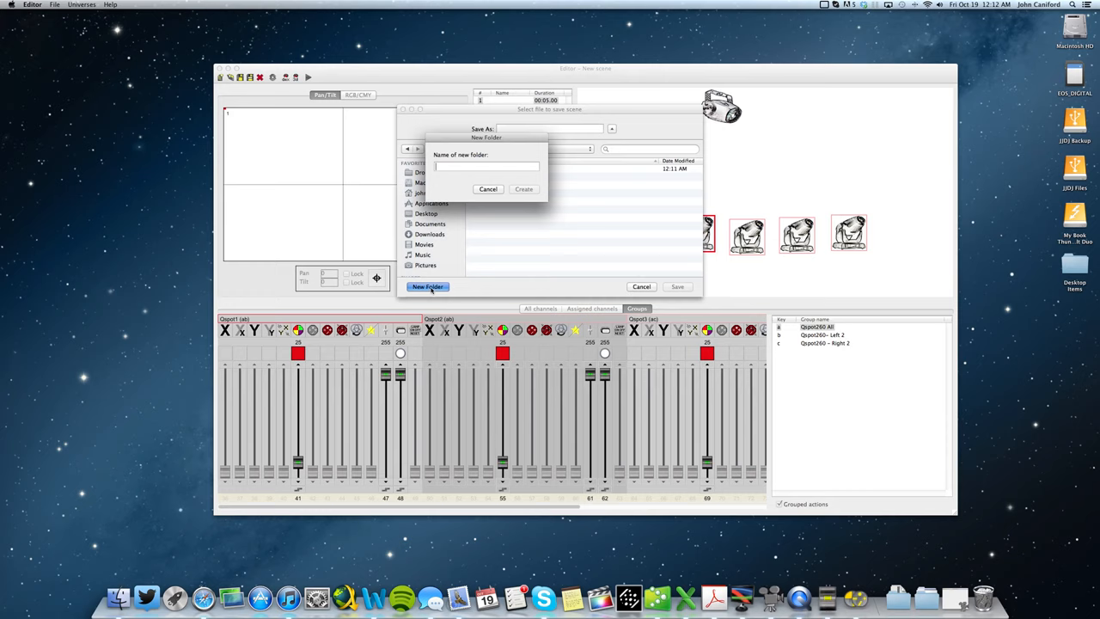
pyautogui.click(523, 189)
pyautogui.write('Red')
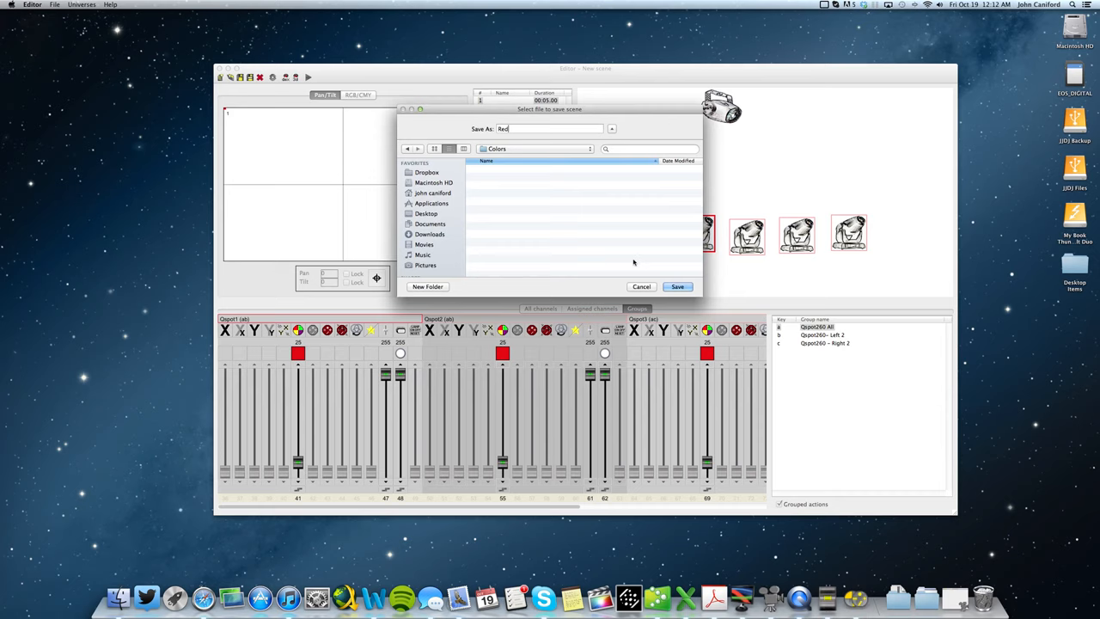
pyautogui.click(677, 286)
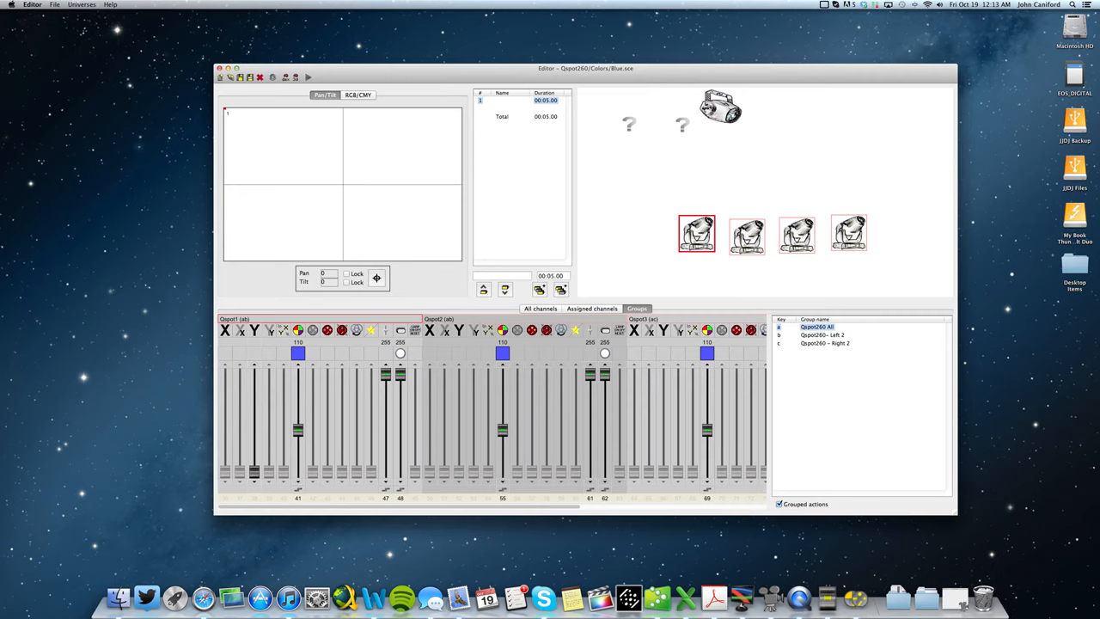
pyautogui.click(239, 77)
pyautogui.write('White')
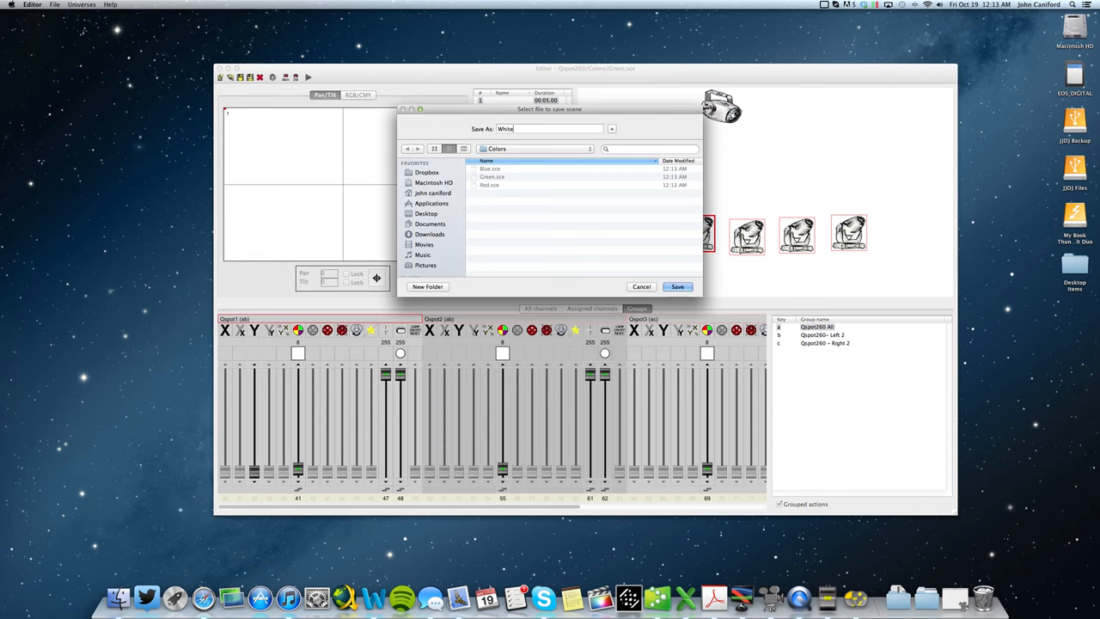
pyautogui.click(678, 286)
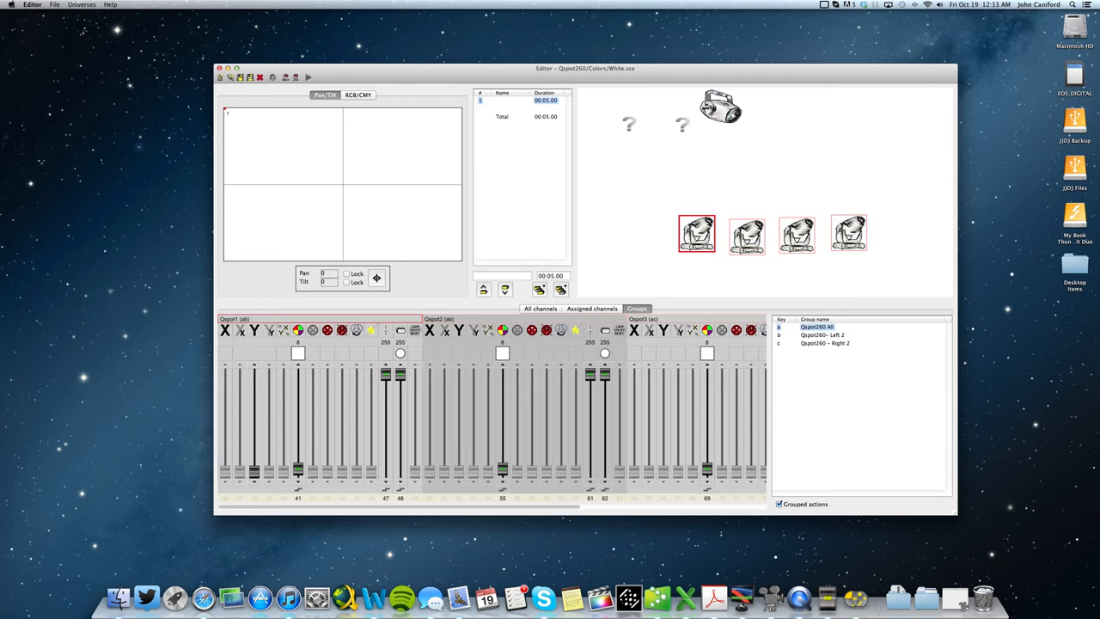
# Clear the colour, raise the strobe level, and target the Qspot260 folder for Strobe All
pyautogui.click(696, 233)
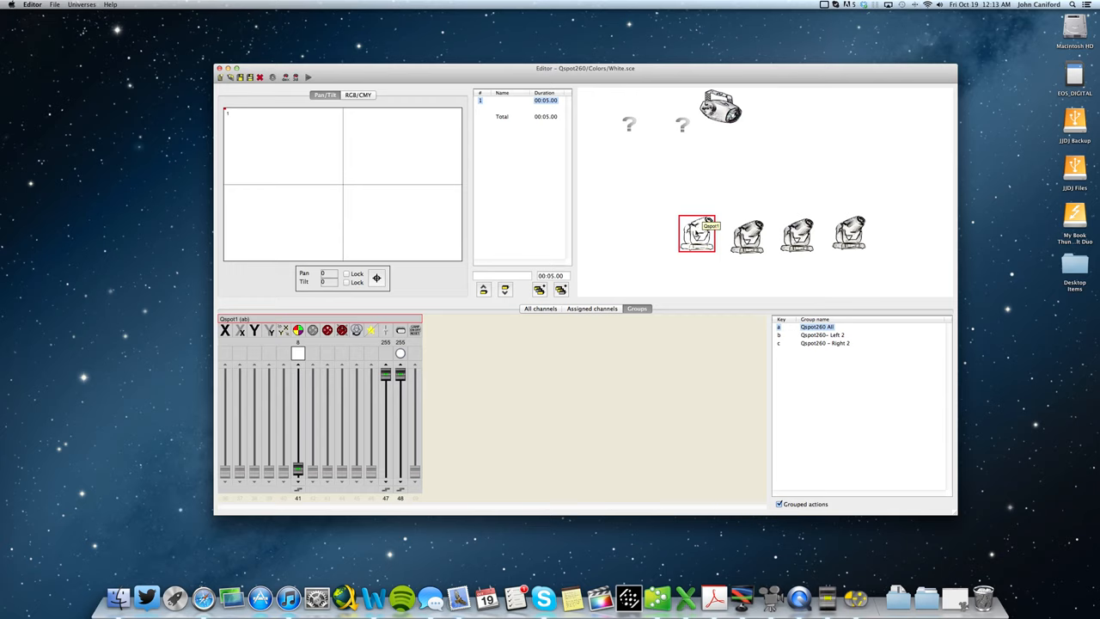
pyautogui.click(848, 232)
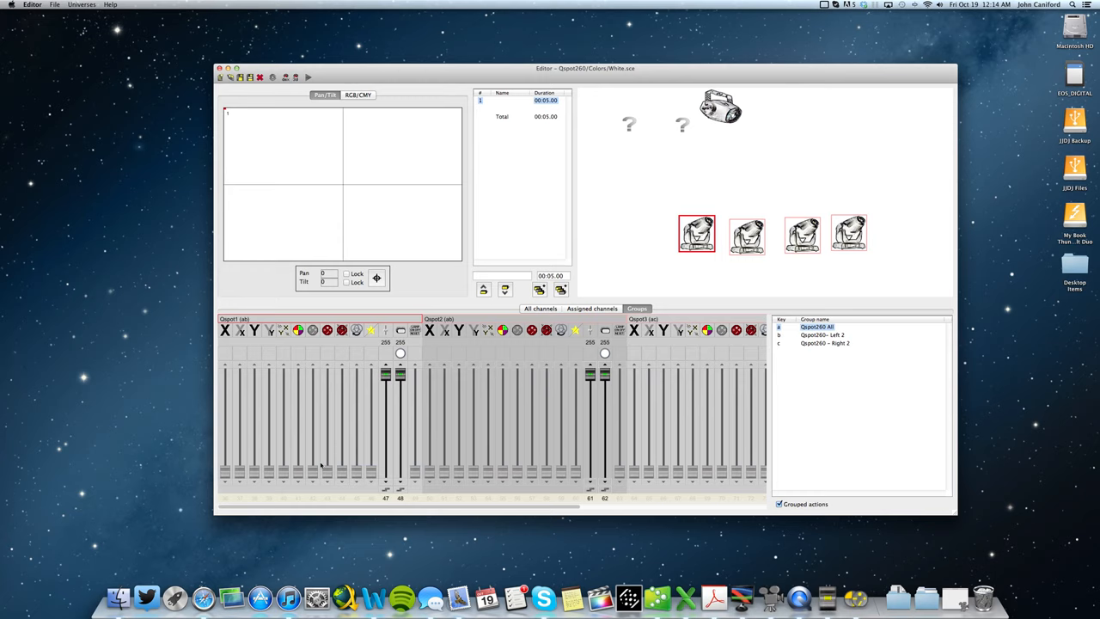
pyautogui.click(399, 353)
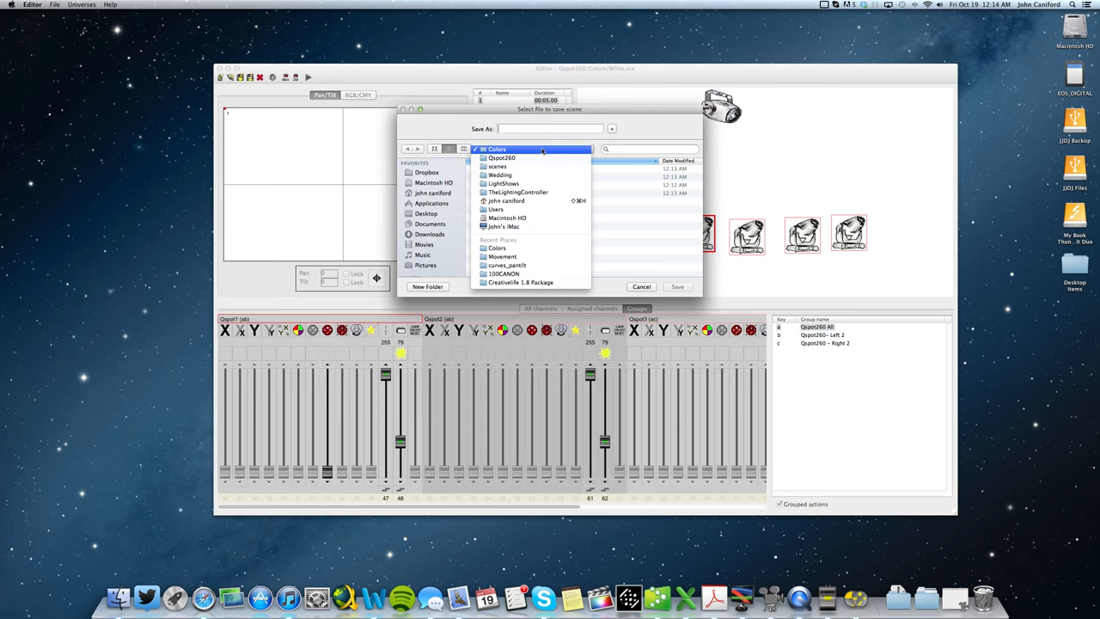
pyautogui.click(503, 157)
pyautogui.write('Strobe All')
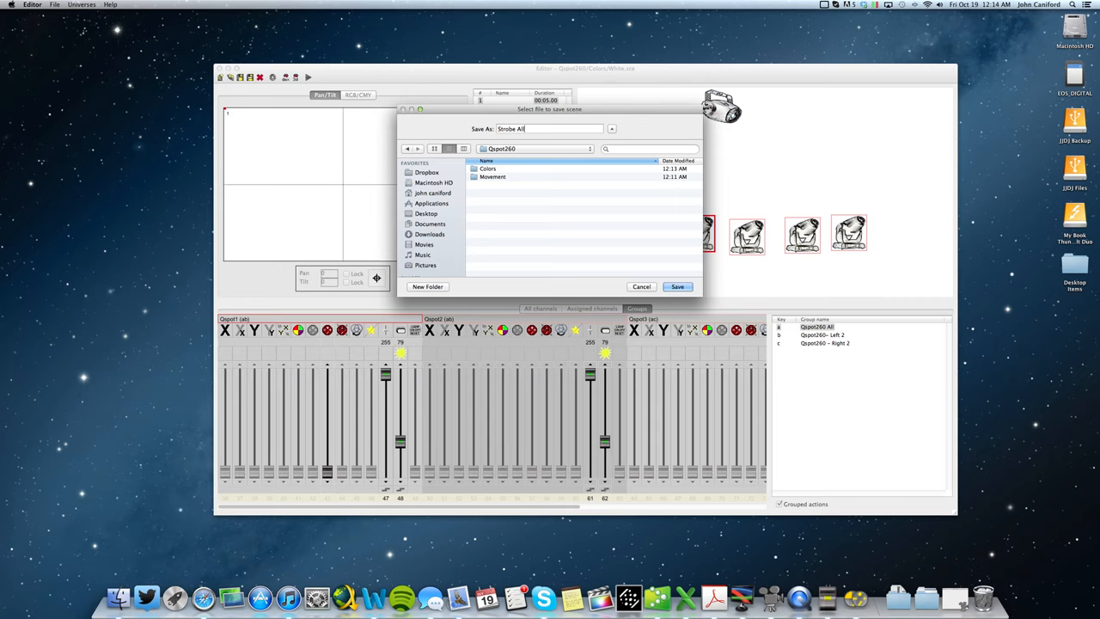
# Save Strobe All, then save Pnk w Wht Dots and deck of cards in a new Gobos folder
pyautogui.click(677, 286)
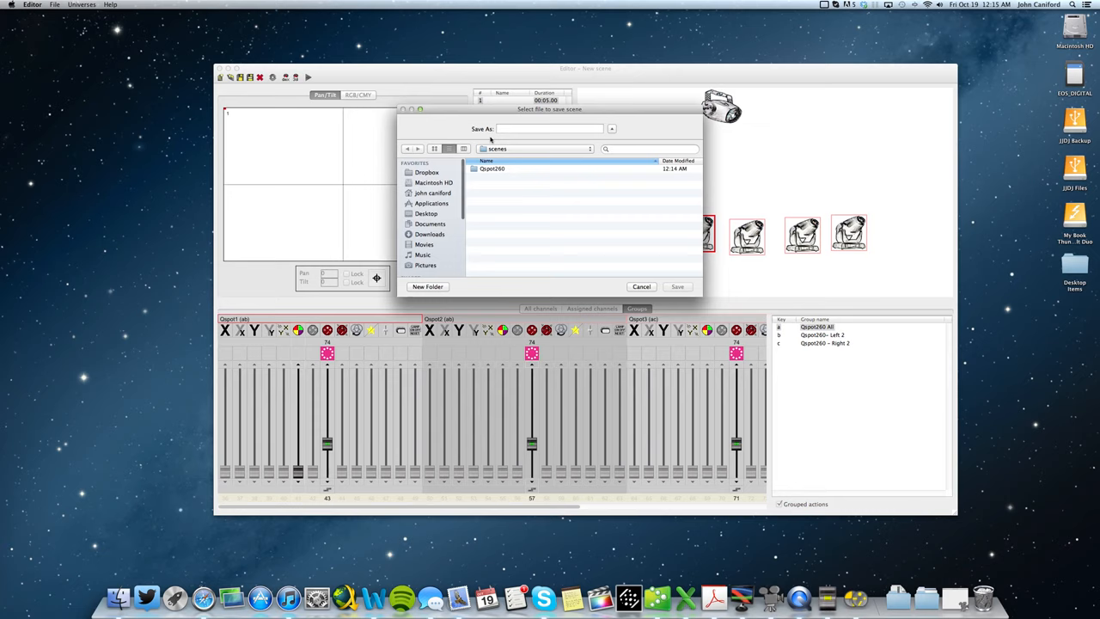
pyautogui.click(427, 287)
pyautogui.write('Gobos')
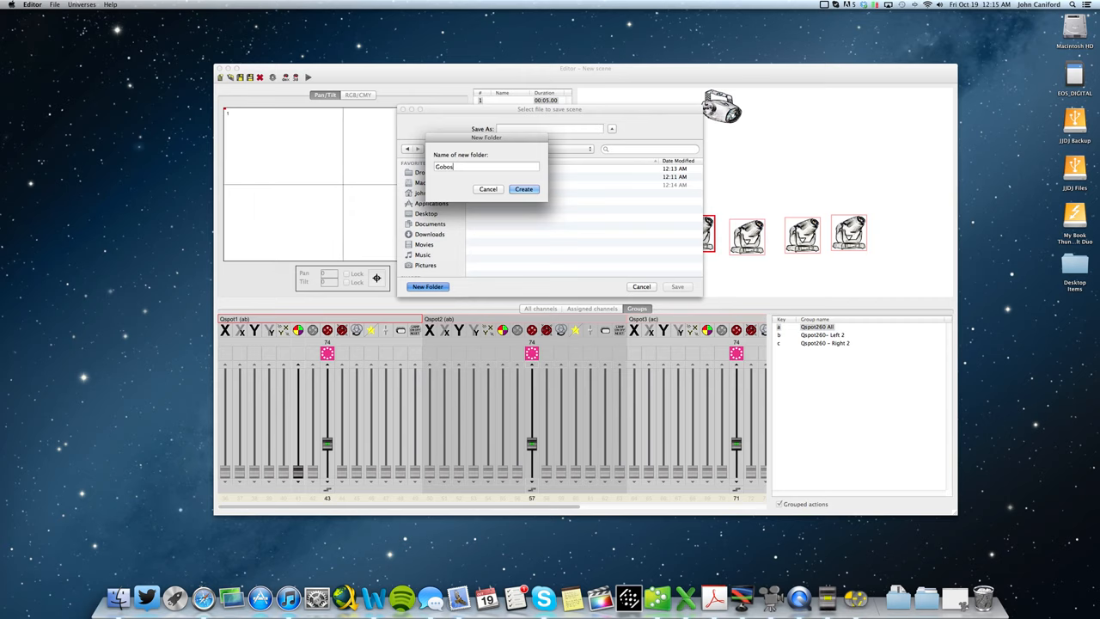
pyautogui.click(523, 188)
pyautogui.write('Pnk w Wht Dots')
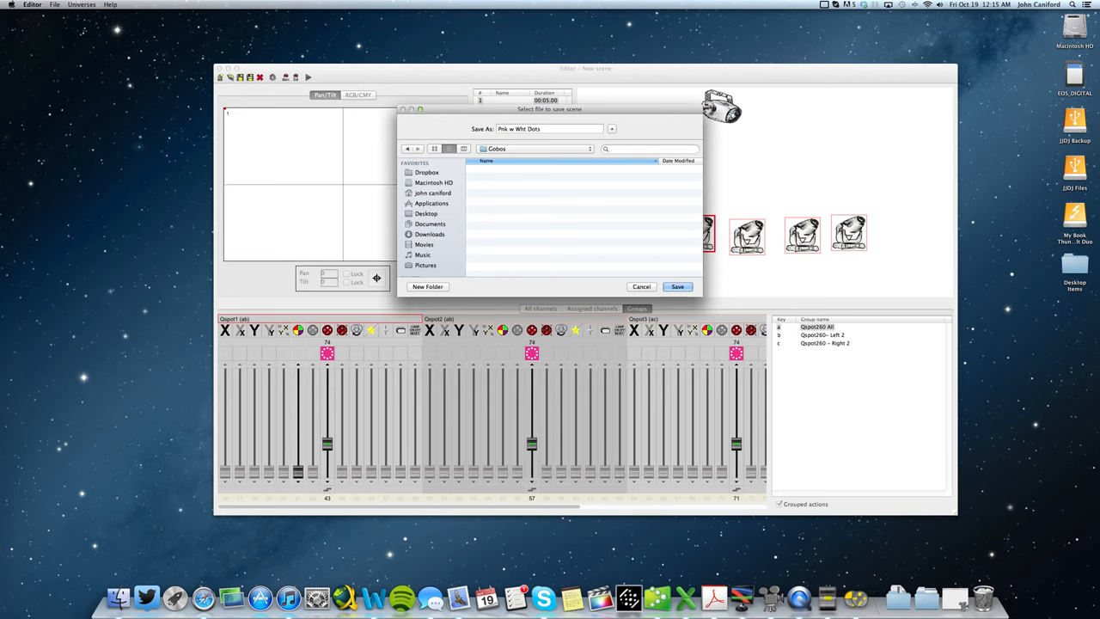
pyautogui.click(678, 286)
pyautogui.write('deck of cards')
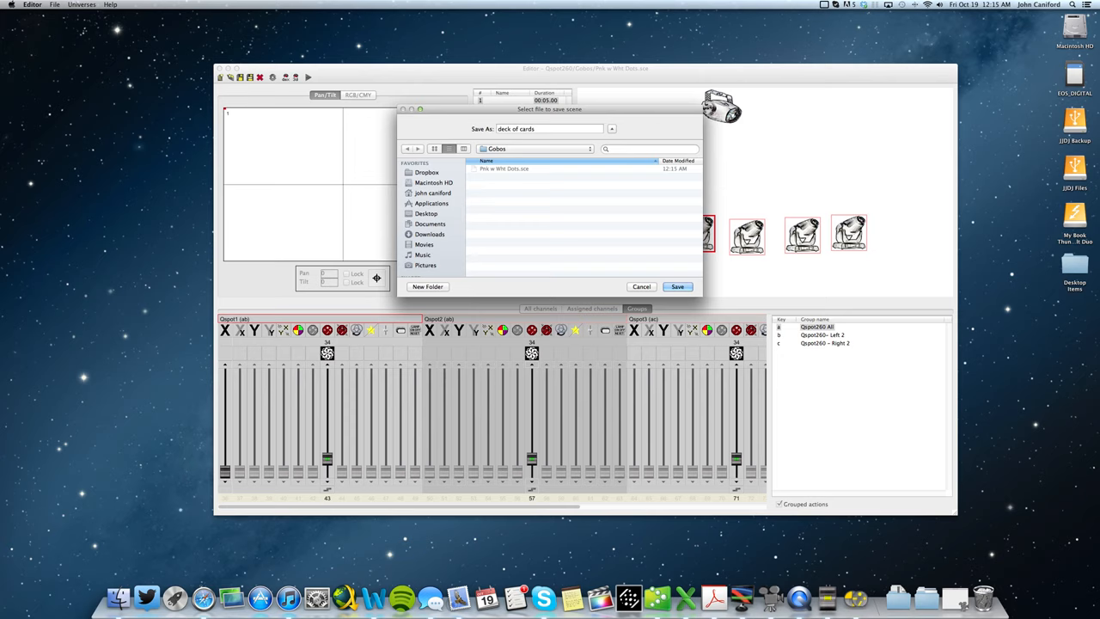
pyautogui.click(677, 286)
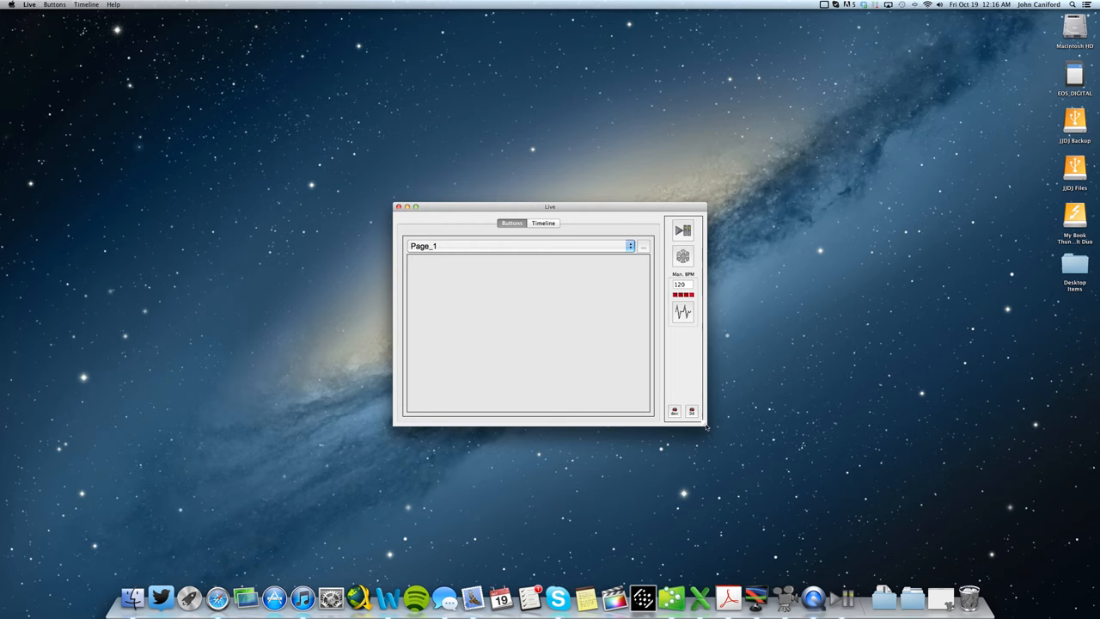
# Add the three Movement scenes as Page_1 buttons, then pick the Strobe All scene file
pyautogui.click(860, 149)
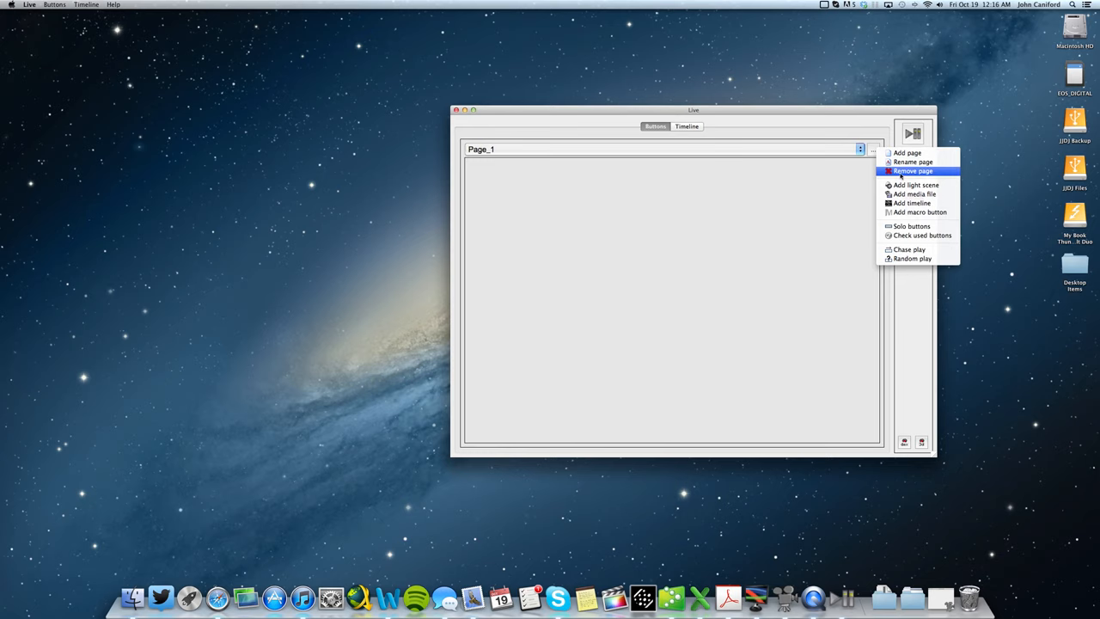
pyautogui.click(915, 185)
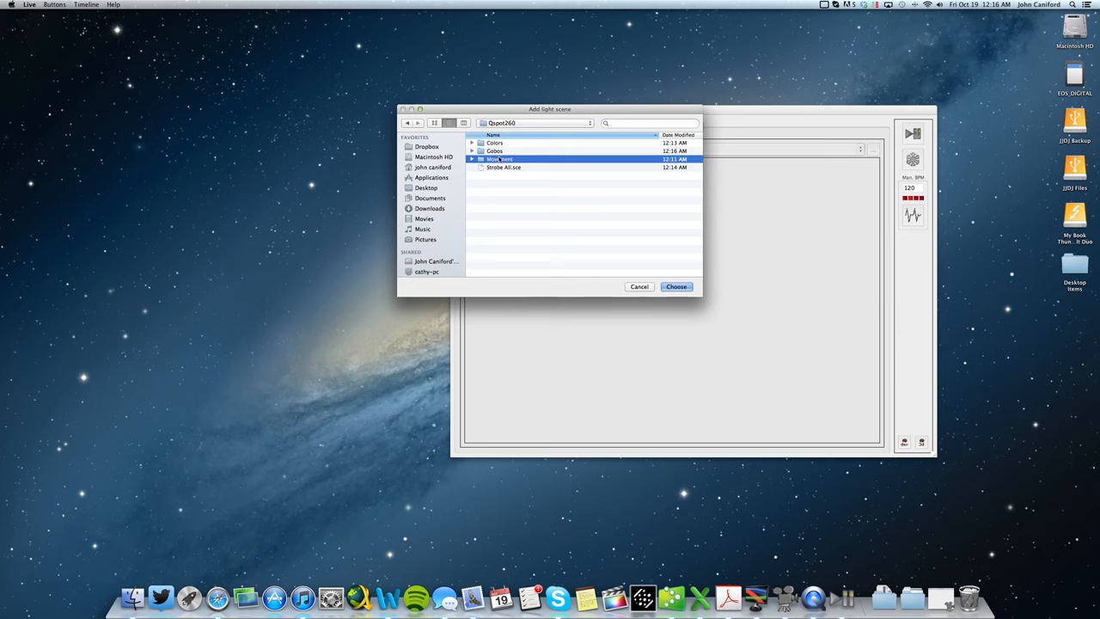
pyautogui.doubleClick(500, 159)
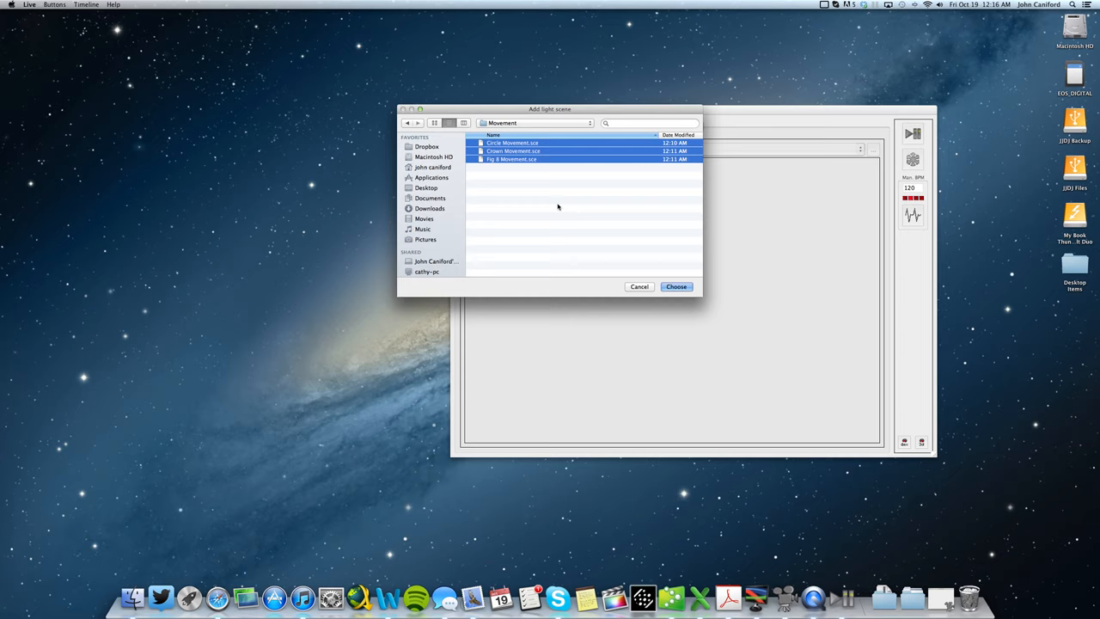
pyautogui.click(676, 286)
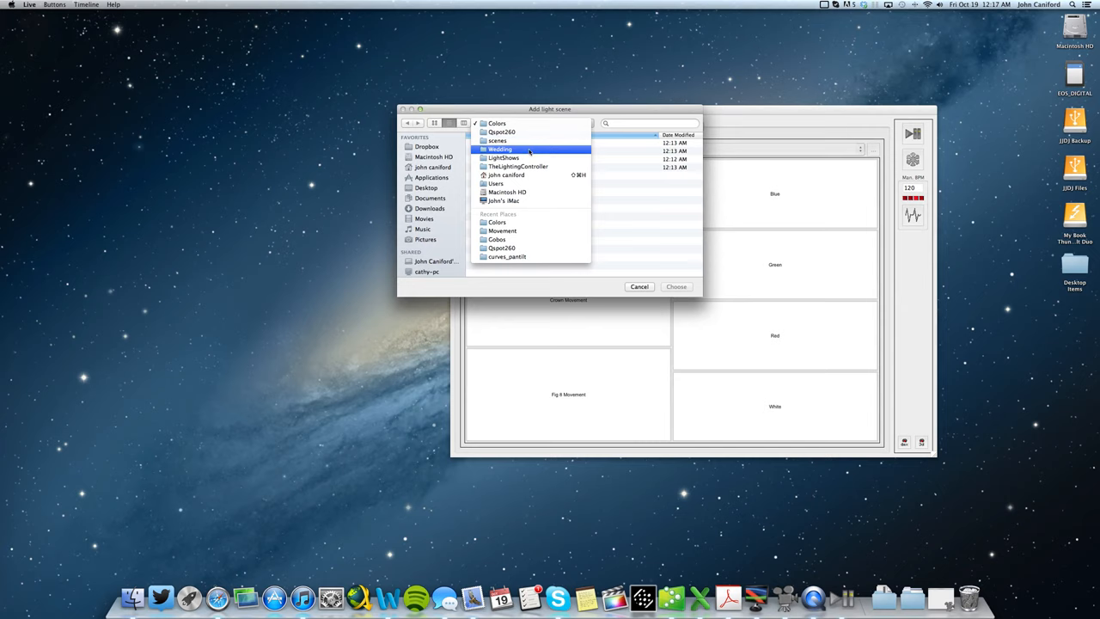
pyautogui.click(498, 239)
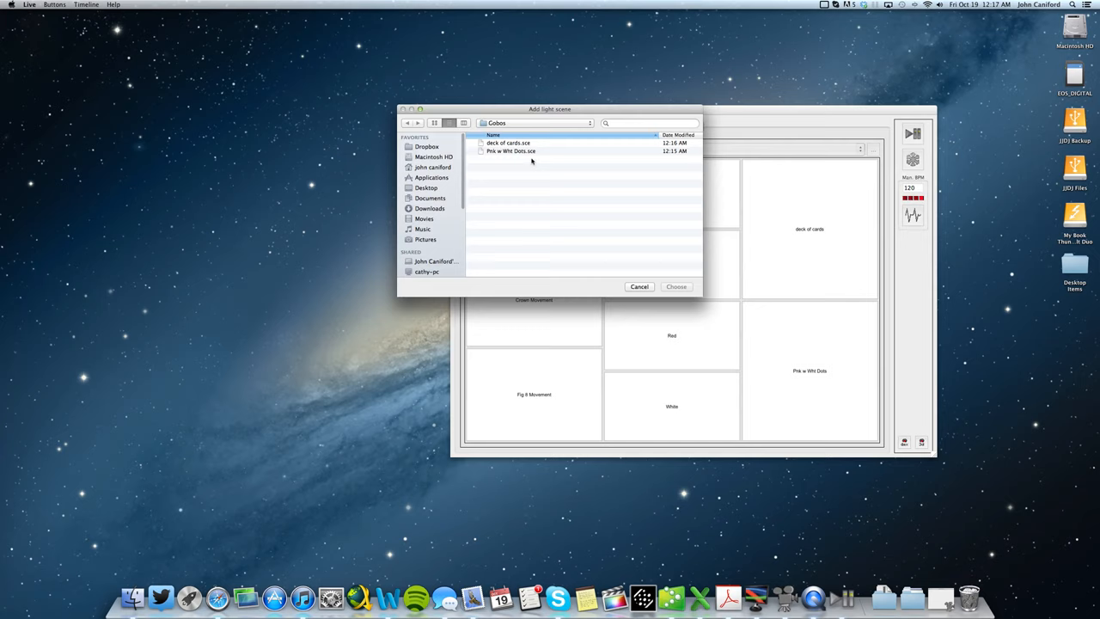
pyautogui.click(407, 122)
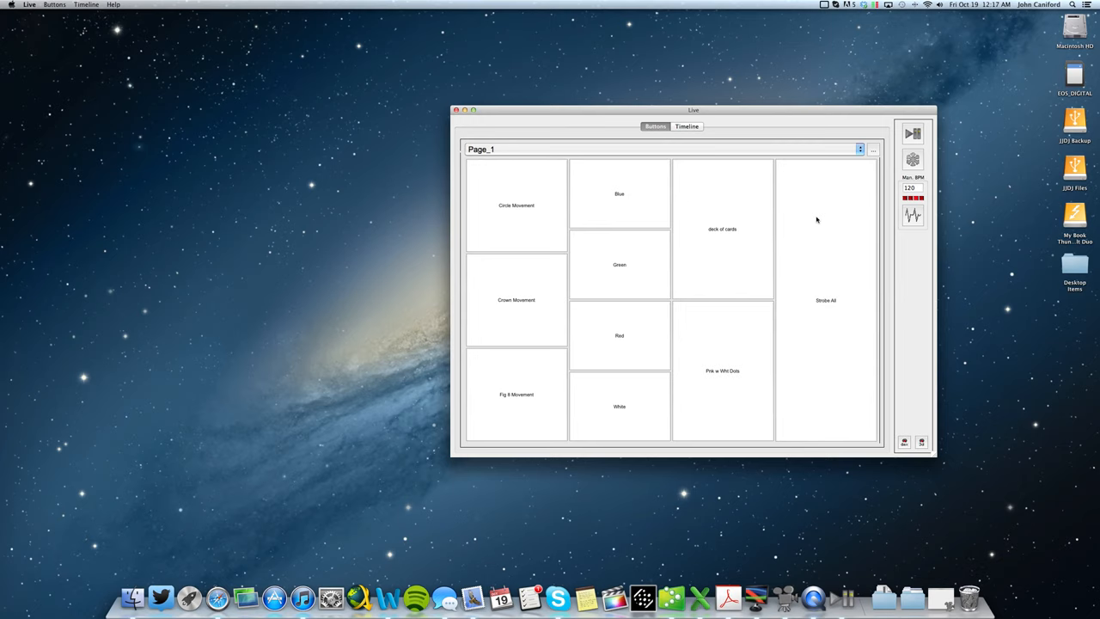
# Make Strobe All a flash button triggered by the S key
pyautogui.click(825, 300)
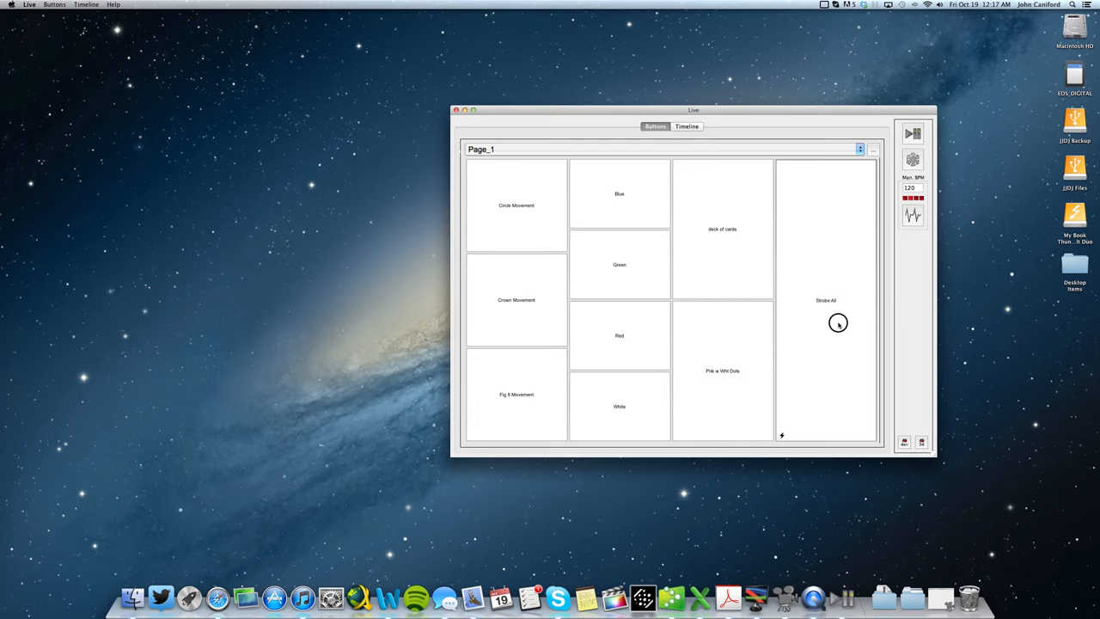
pyautogui.moveTo(807, 262)
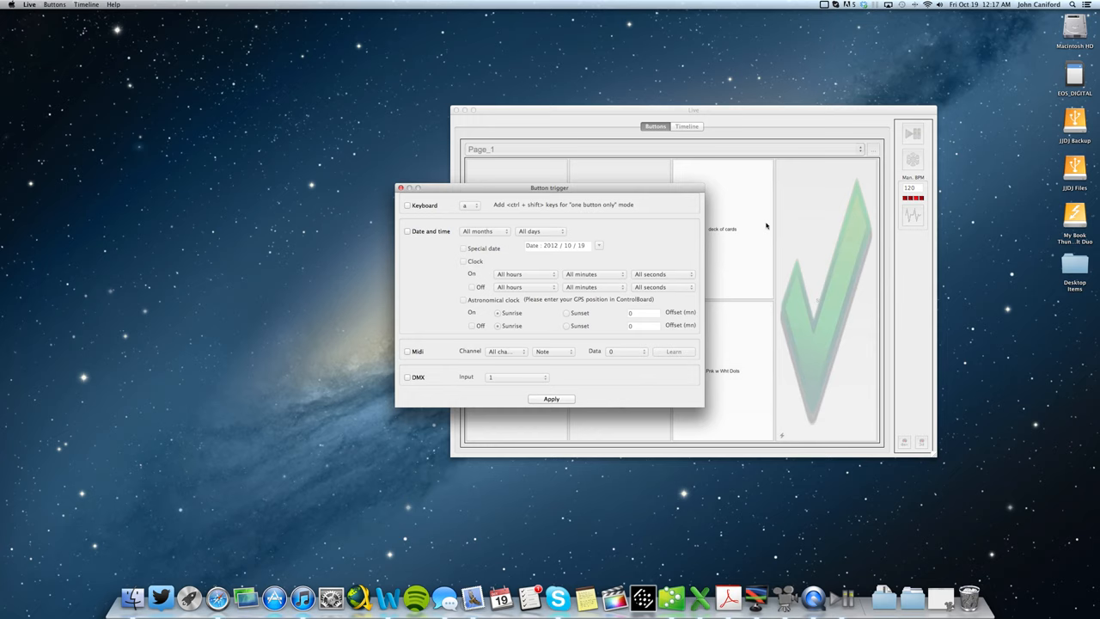
pyautogui.click(407, 204)
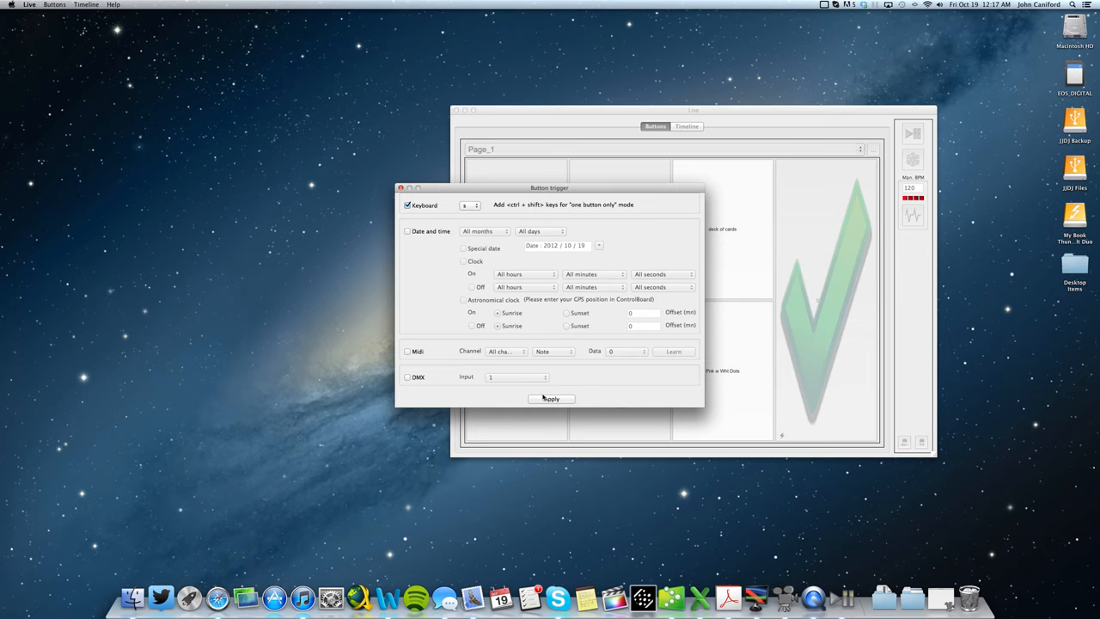
pyautogui.click(551, 398)
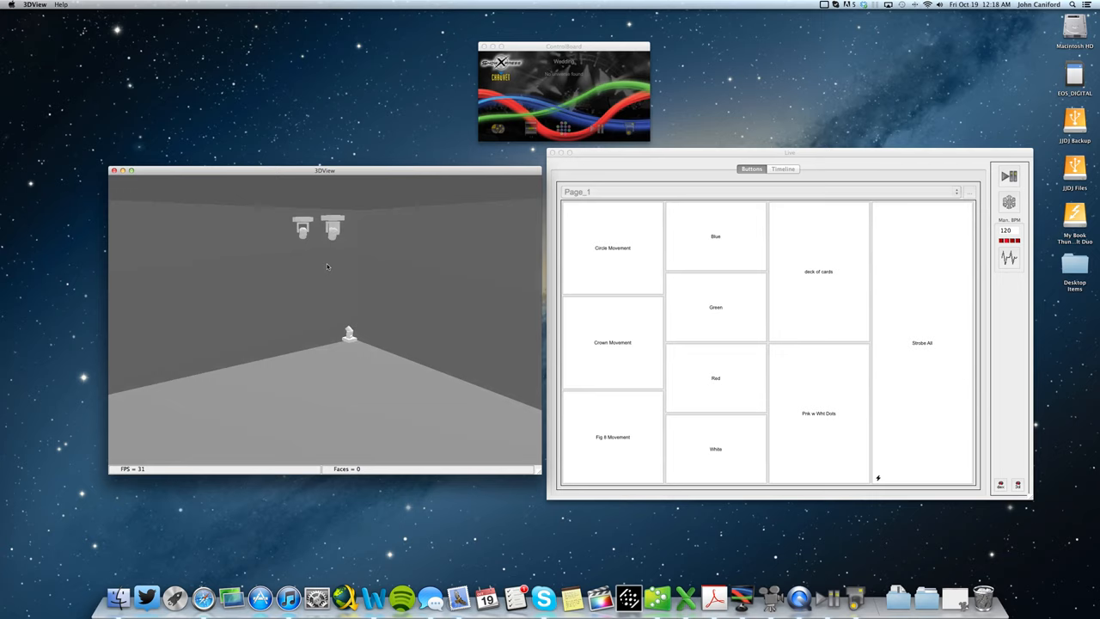
# Open the 3D view and test the Circle Movement and other live buttons
pyautogui.click(612, 248)
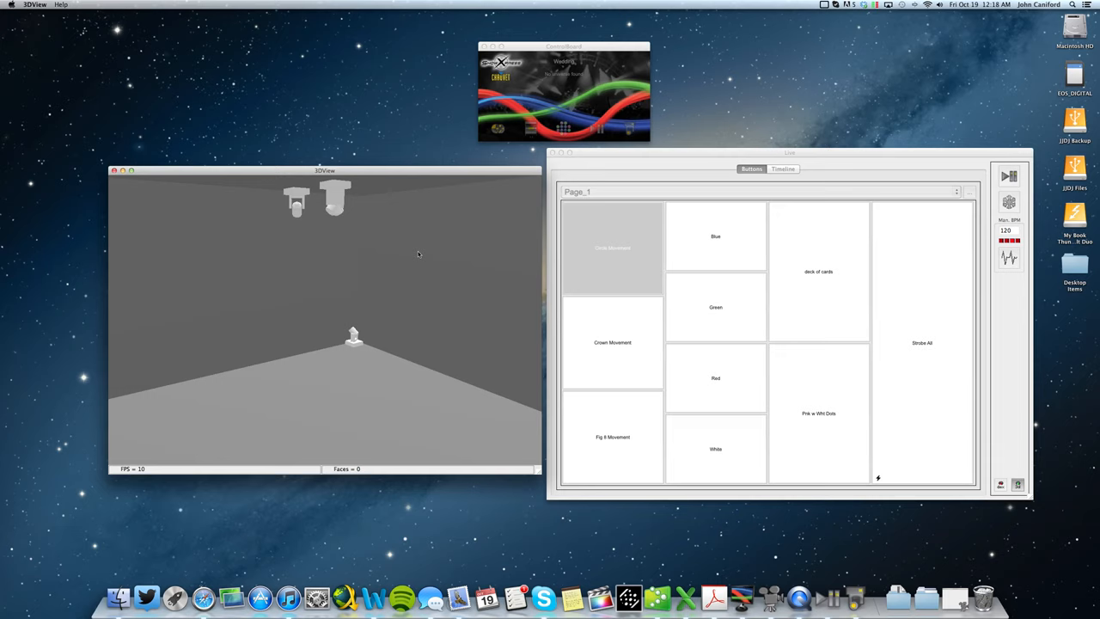
pyautogui.click(715, 236)
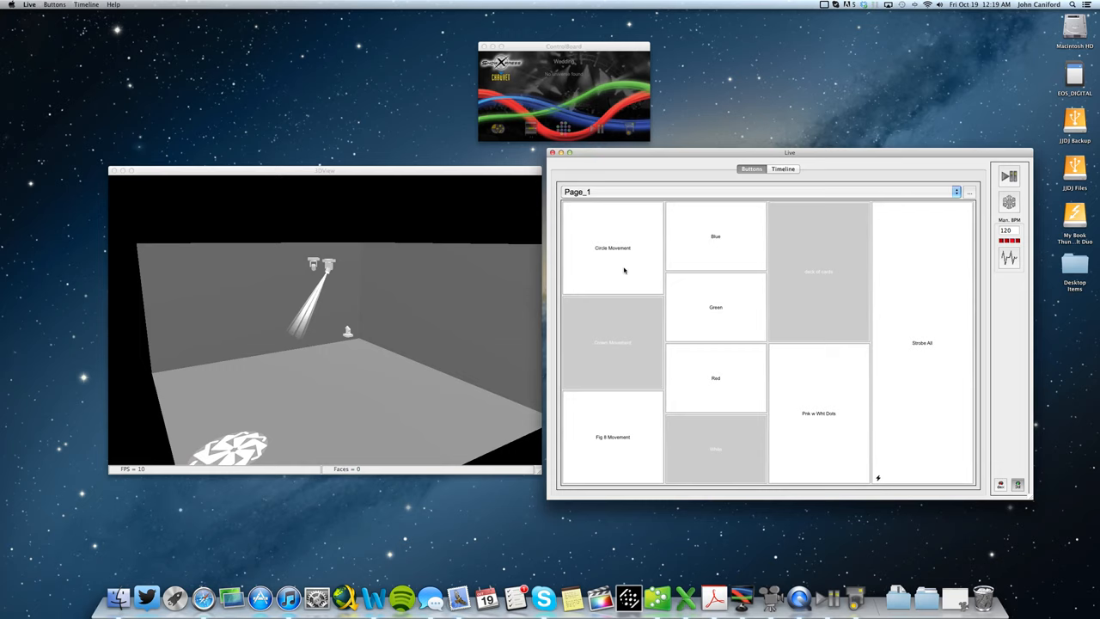
pyautogui.click(612, 247)
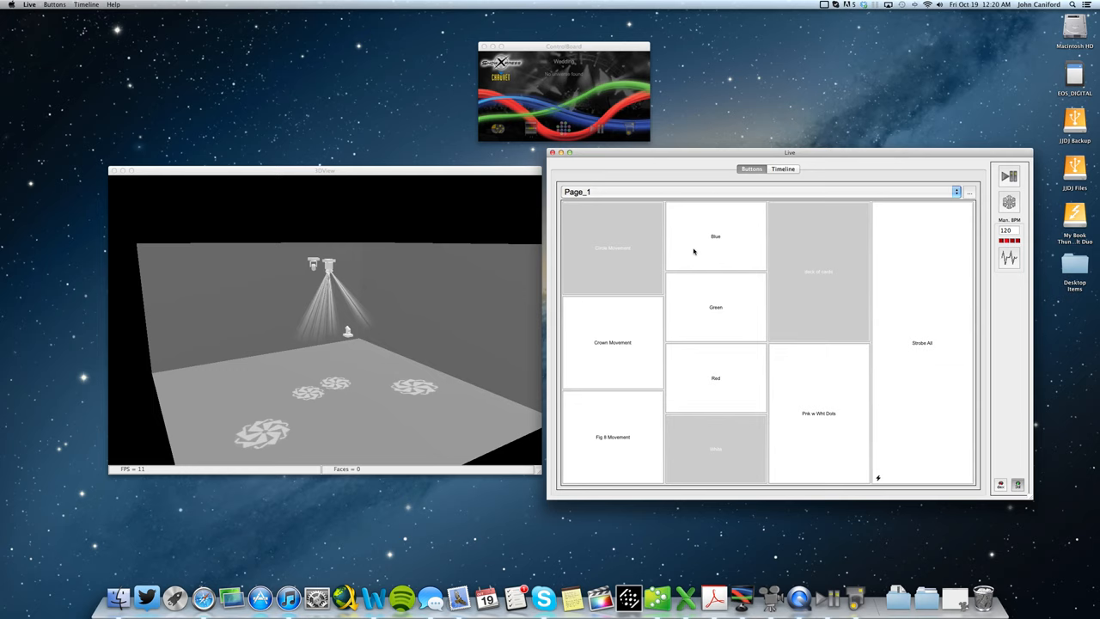
# Tint the Blue button blue, then start colouring the Red button
pyautogui.click(612, 248)
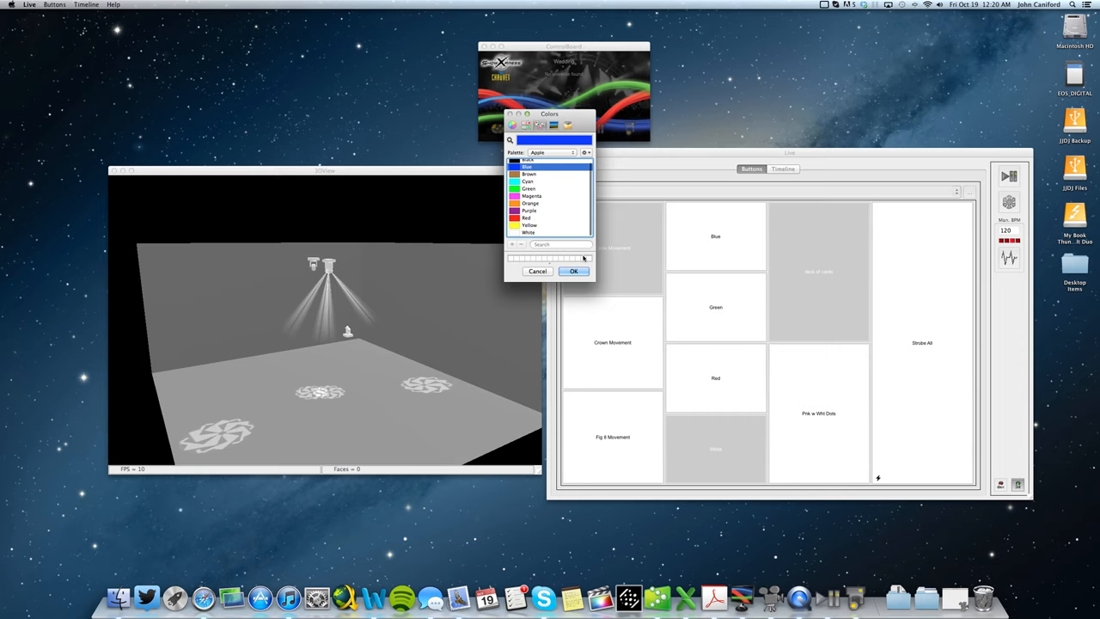
pyautogui.click(575, 271)
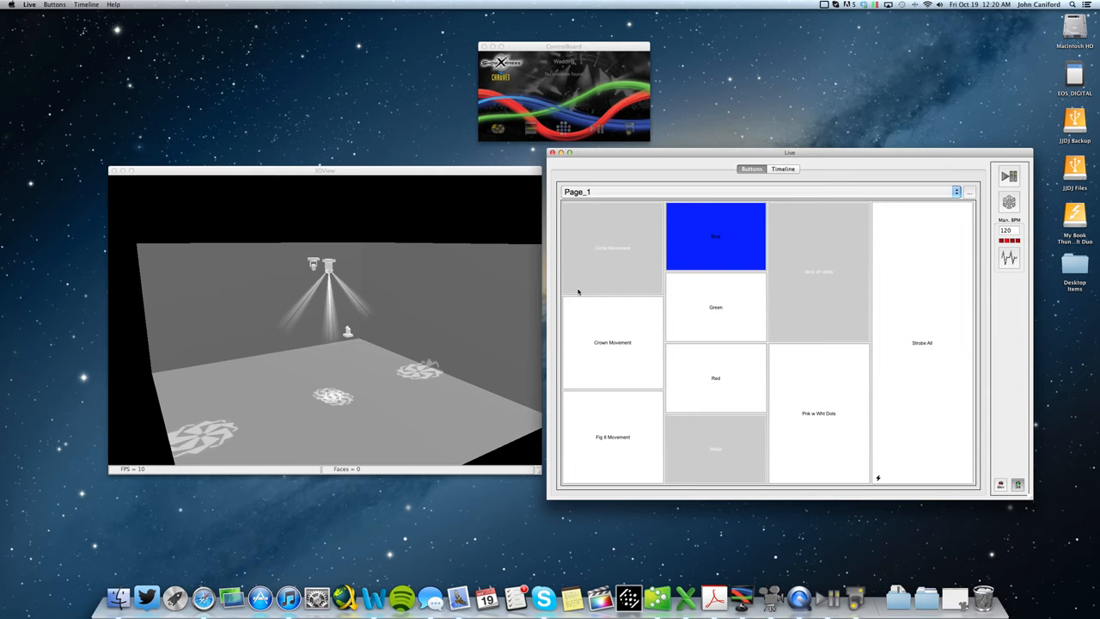
pyautogui.rightClick(715, 307)
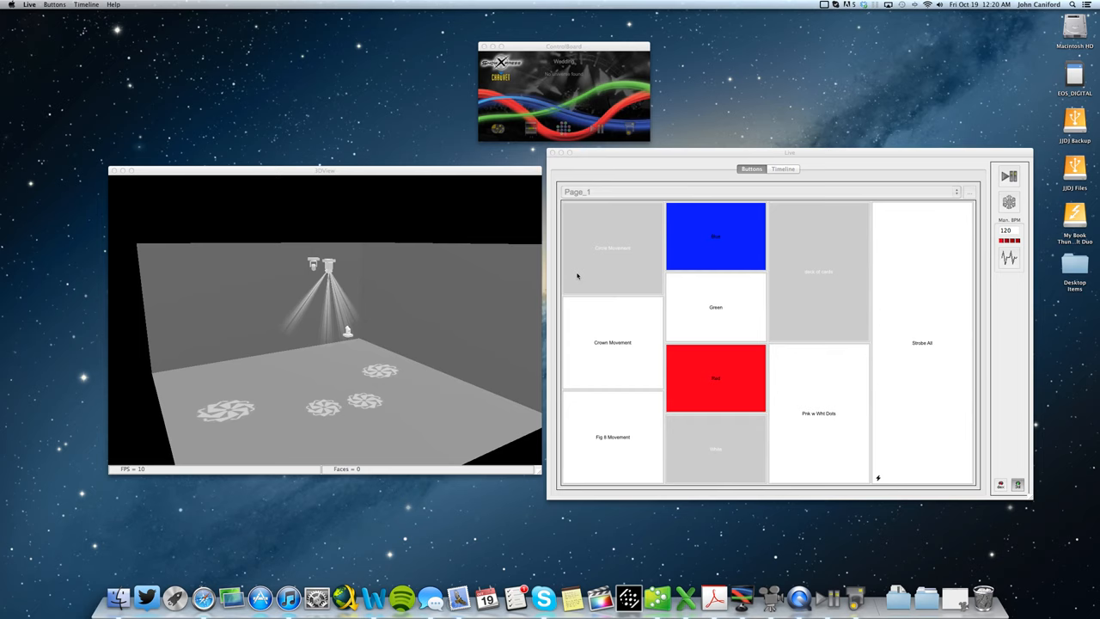
pyautogui.click(715, 307)
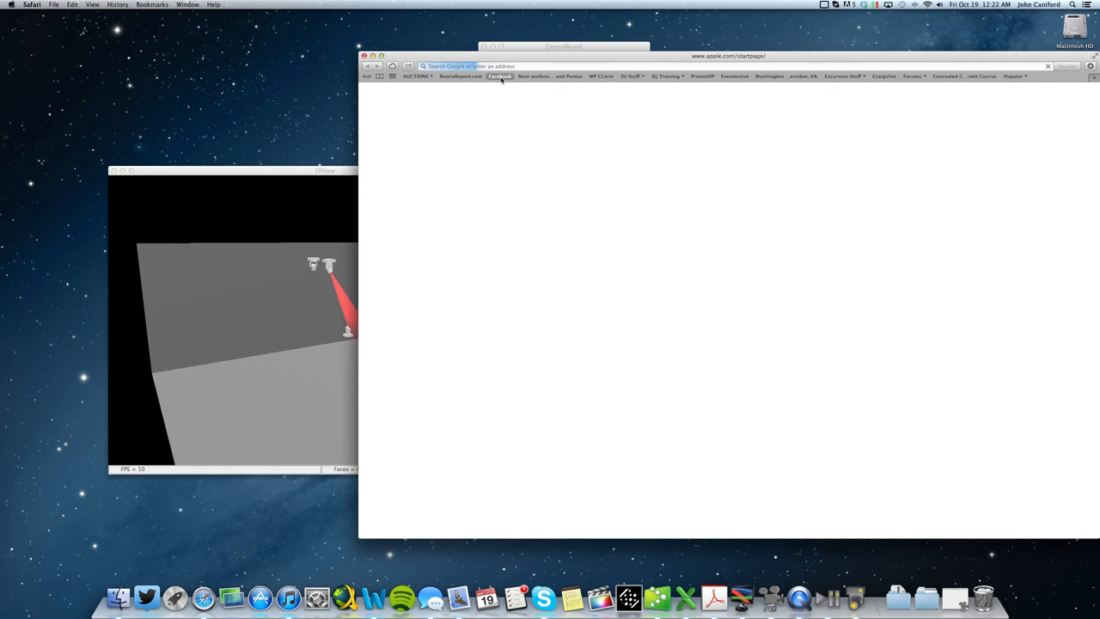
# Go to the Chauvet Showxpress and Lighting group via the Facebook bookmark
pyautogui.click(499, 75)
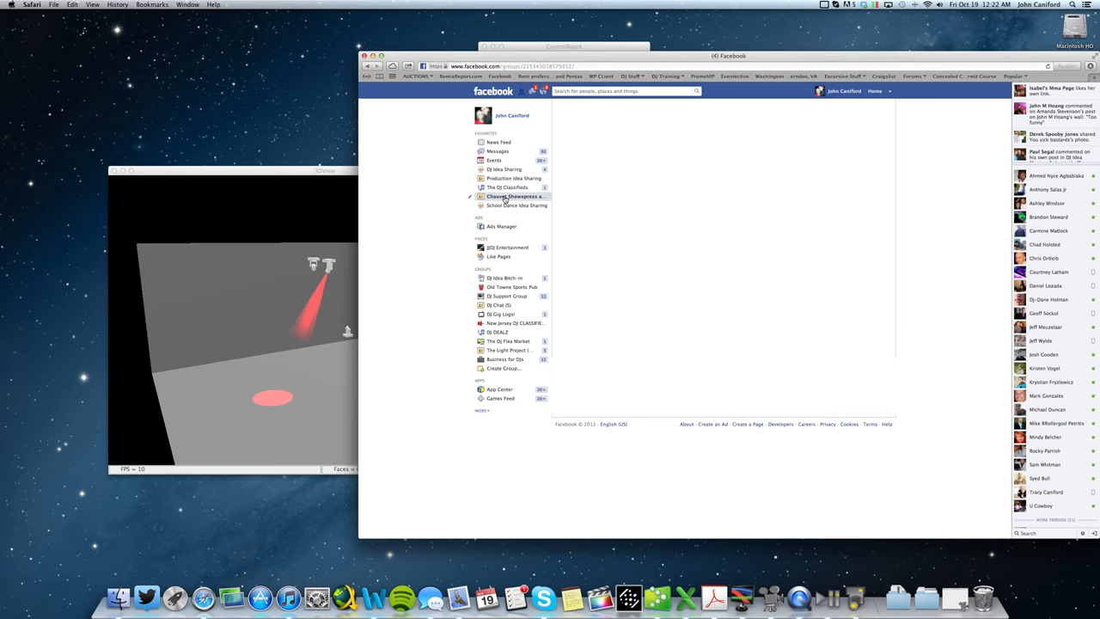
pyautogui.click(514, 196)
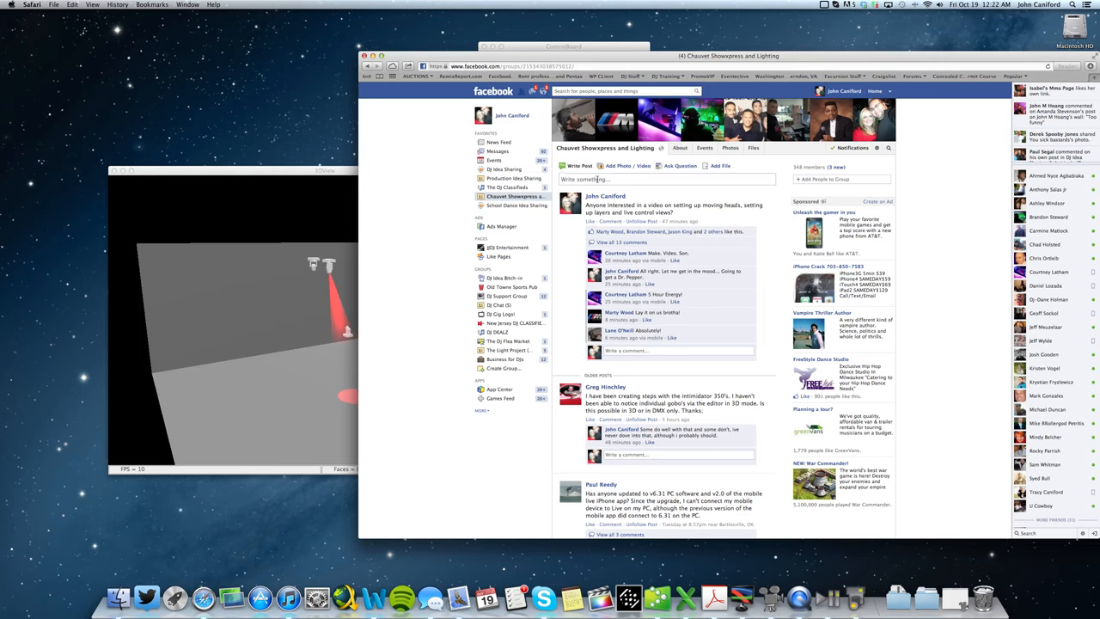